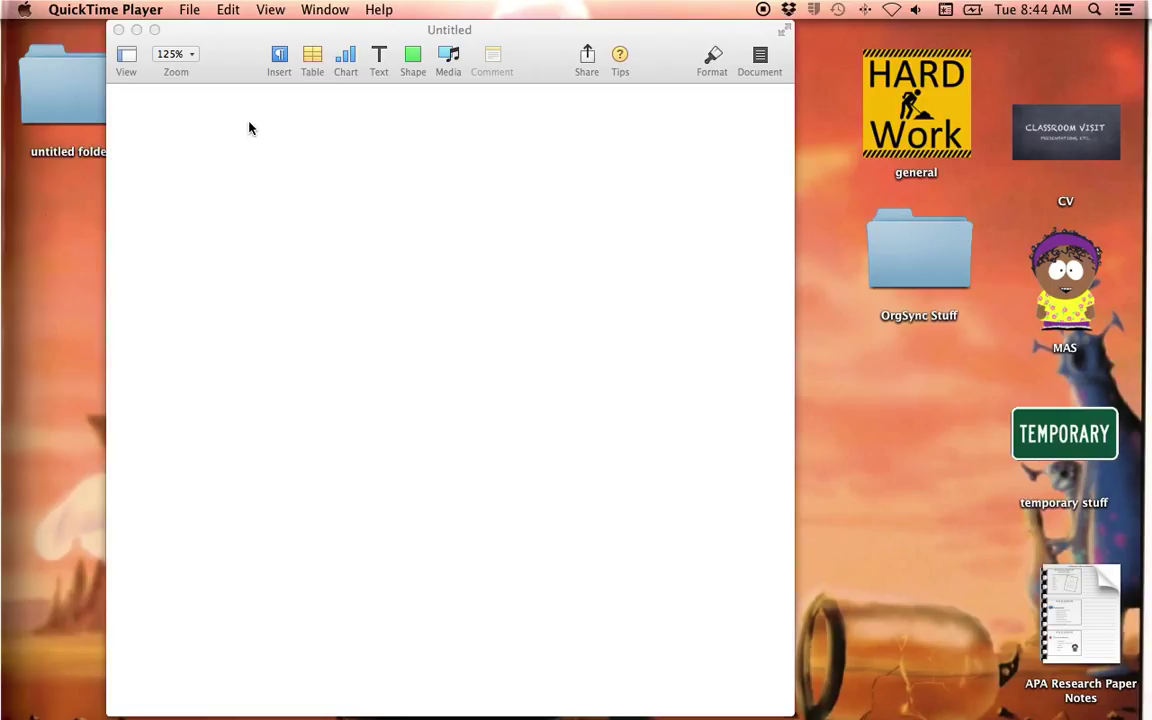
mouse_move(600, 55)
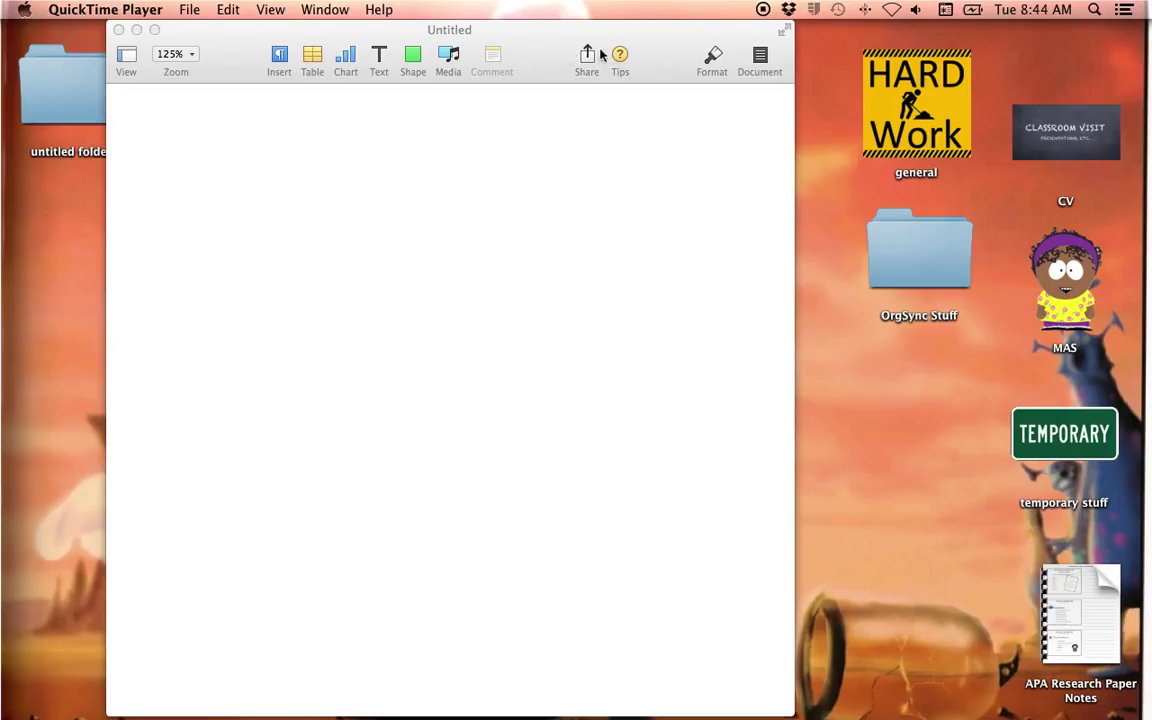
mouse_move(538, 49)
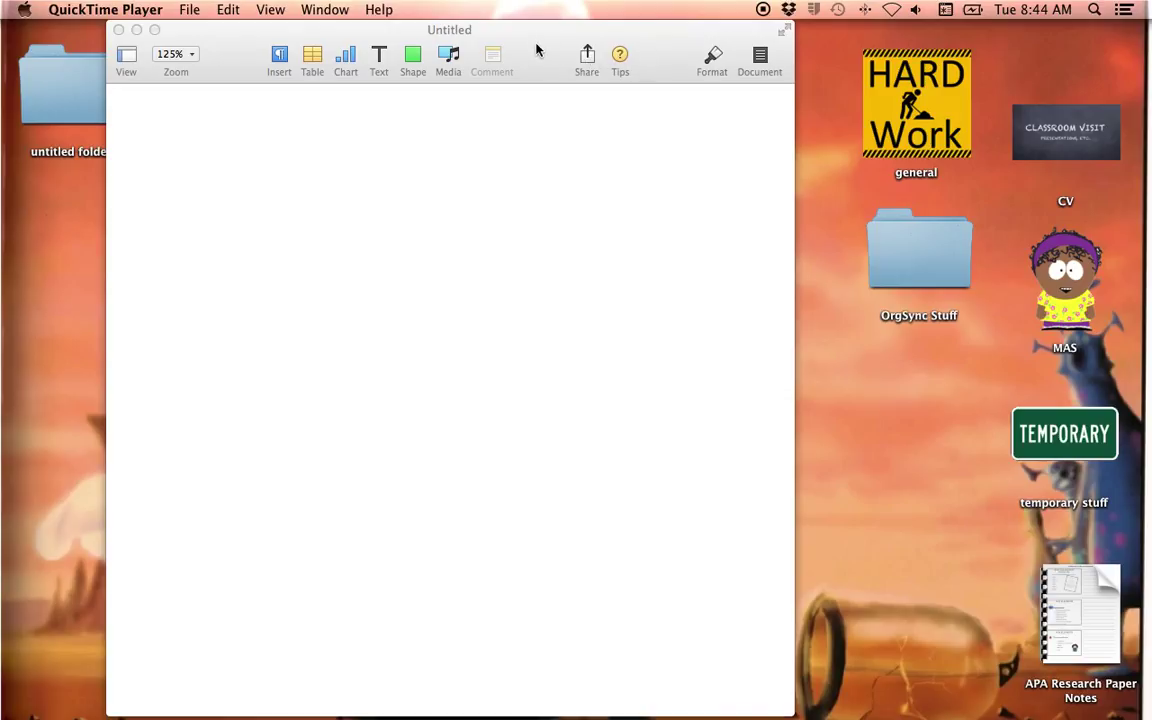
mouse_move(718, 68)
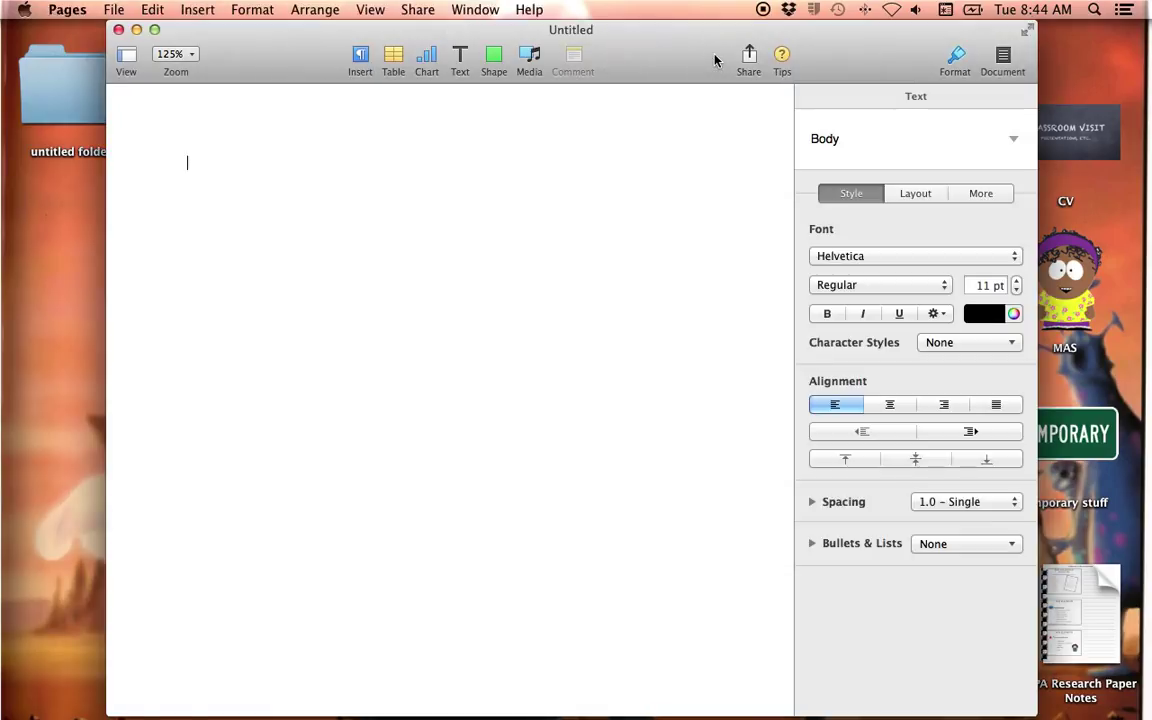
mouse_move(869, 345)
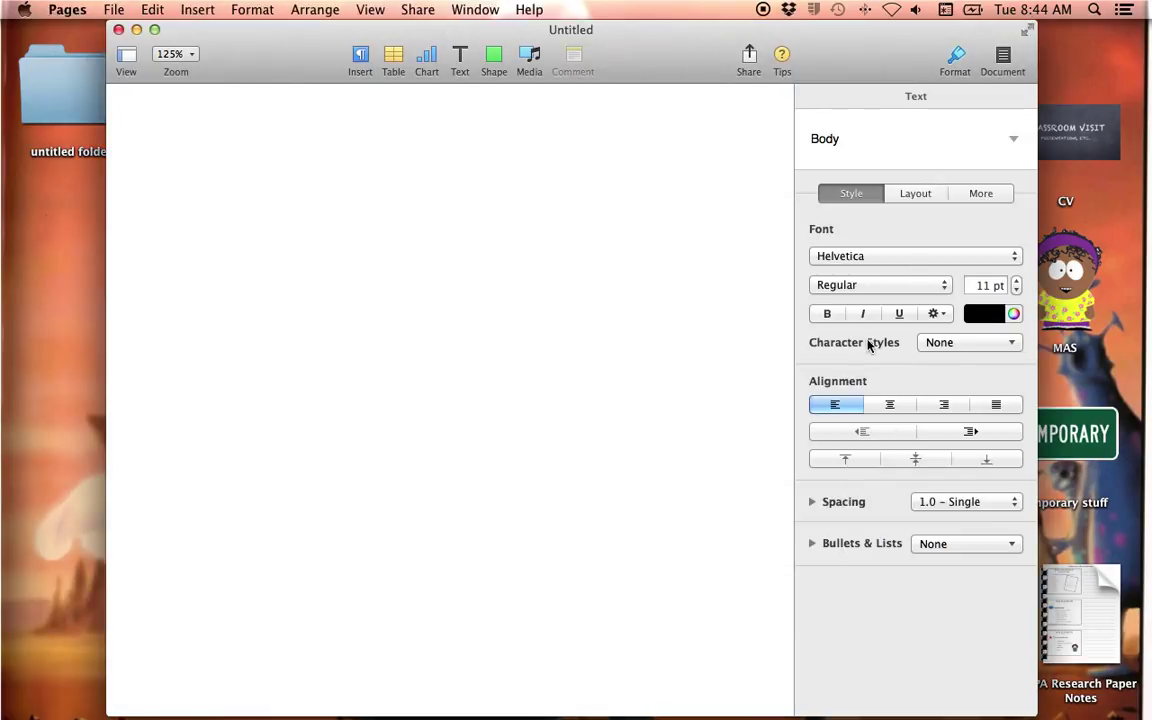
left_click(370, 9)
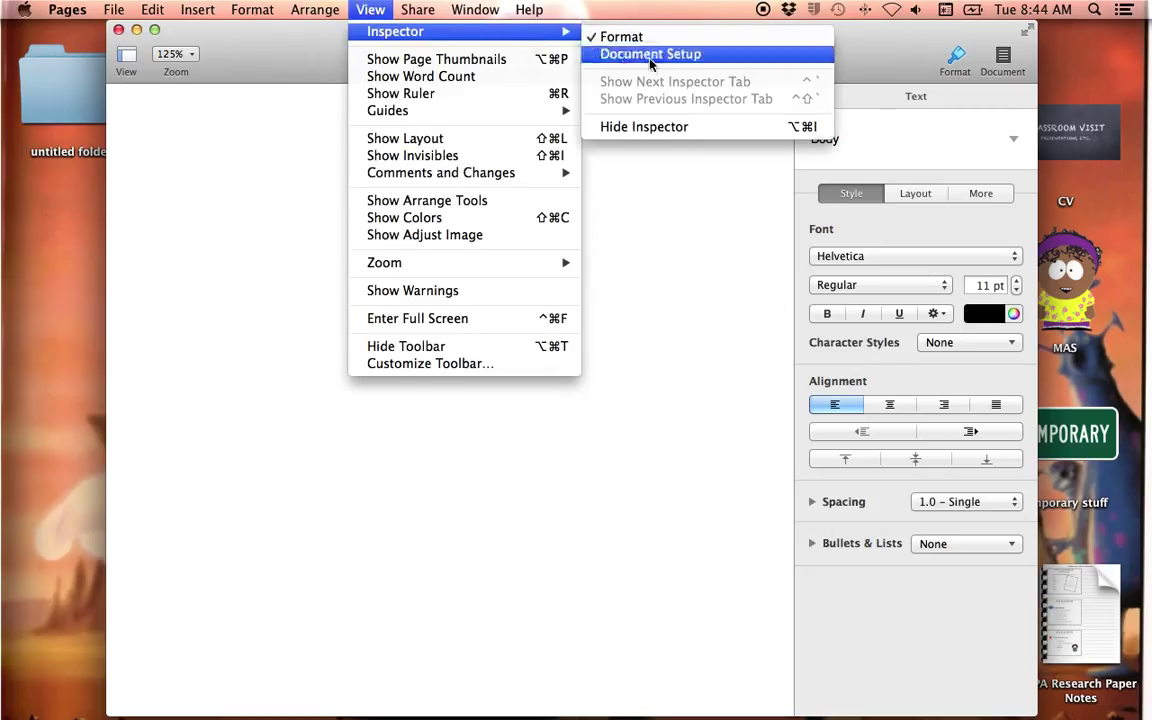
mouse_move(644, 126)
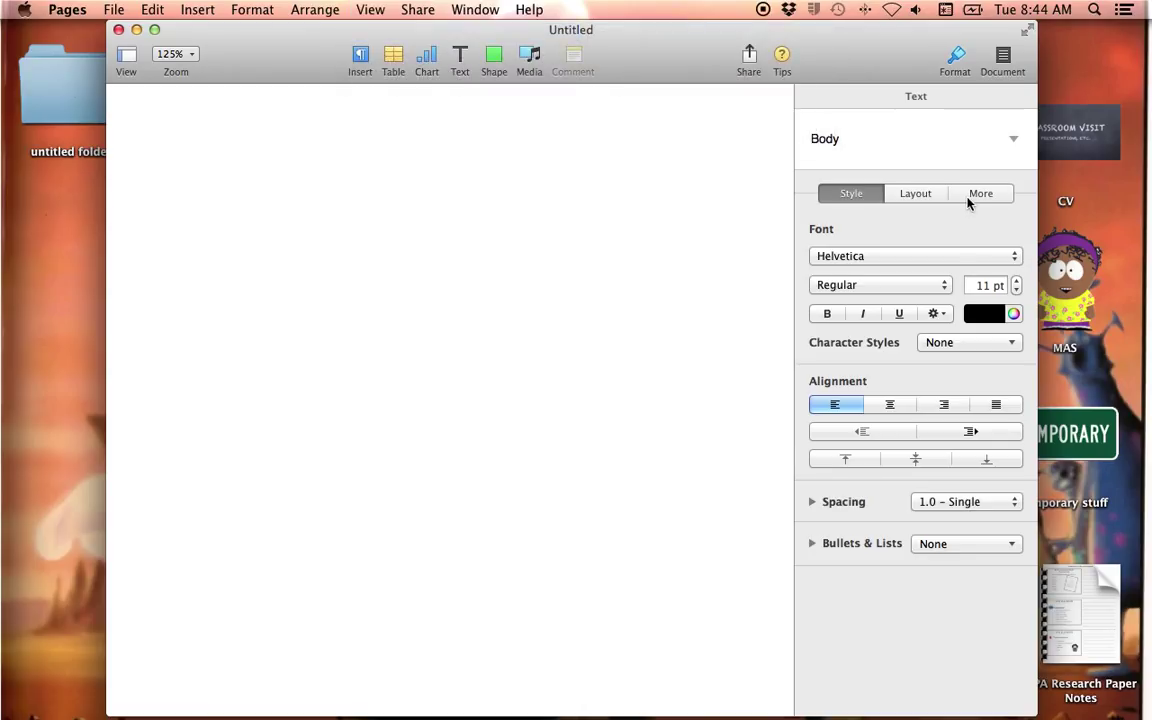
mouse_move(952, 206)
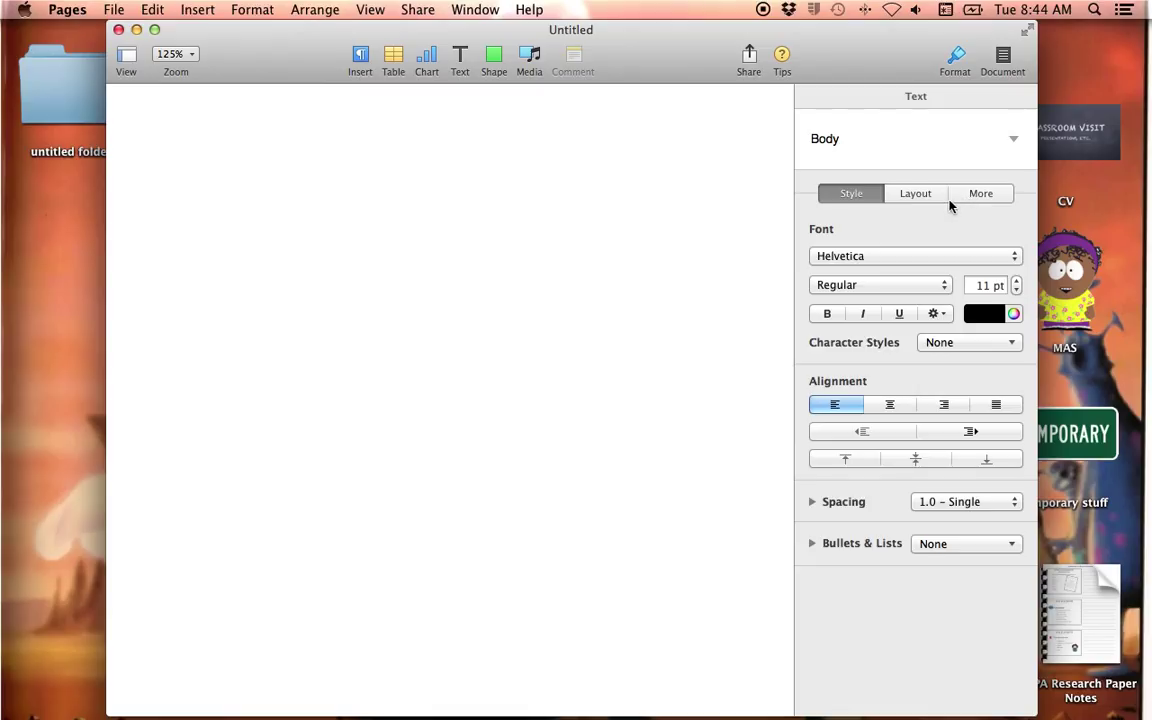
Format the blank page's text as Times New Roman 12 pt, centered, with 2.0 double spacing
left_click(187, 163)
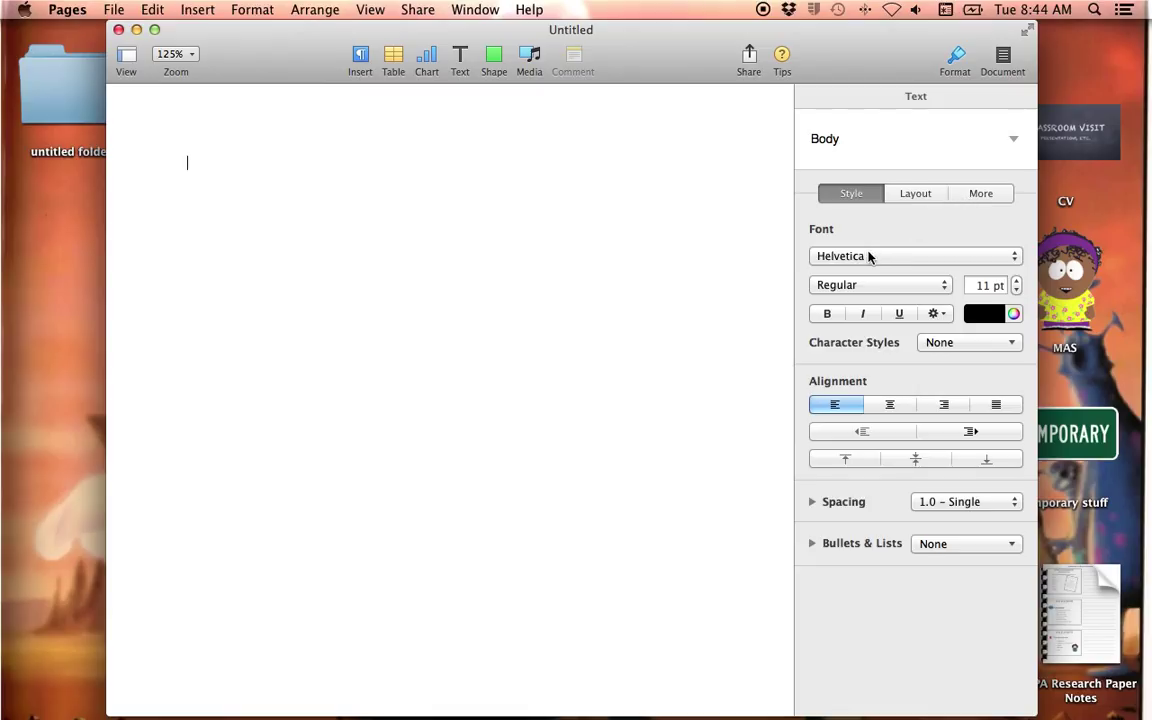
mouse_move(868, 256)
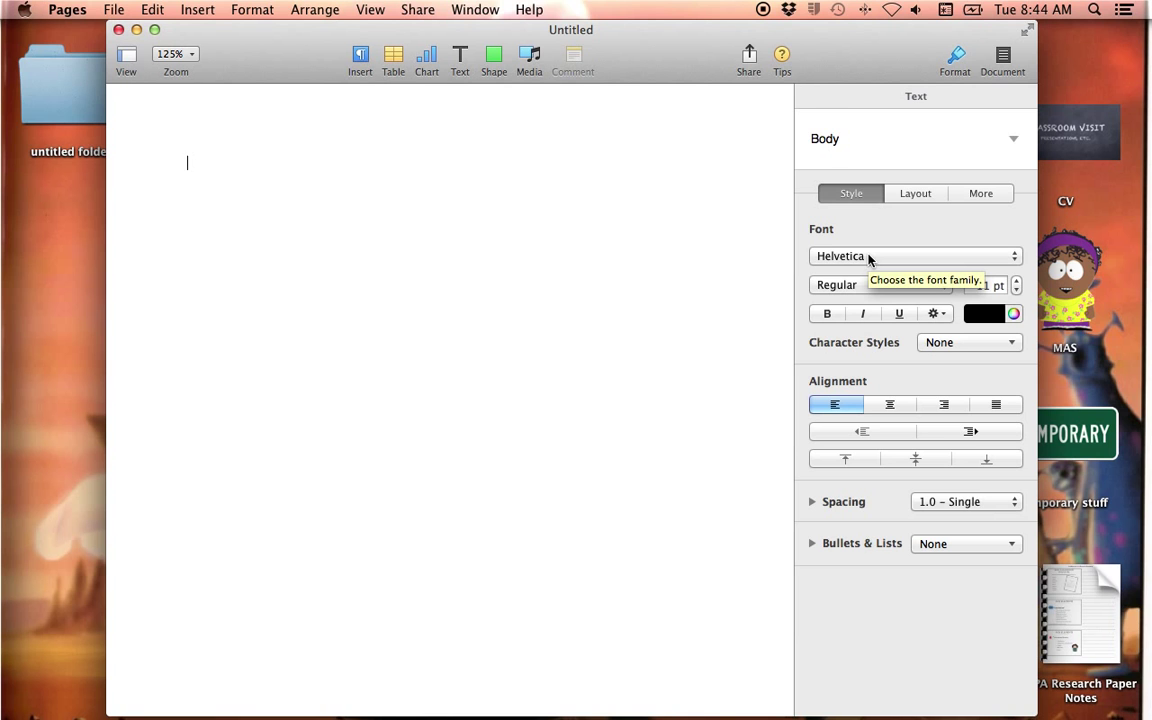
left_click(910, 256)
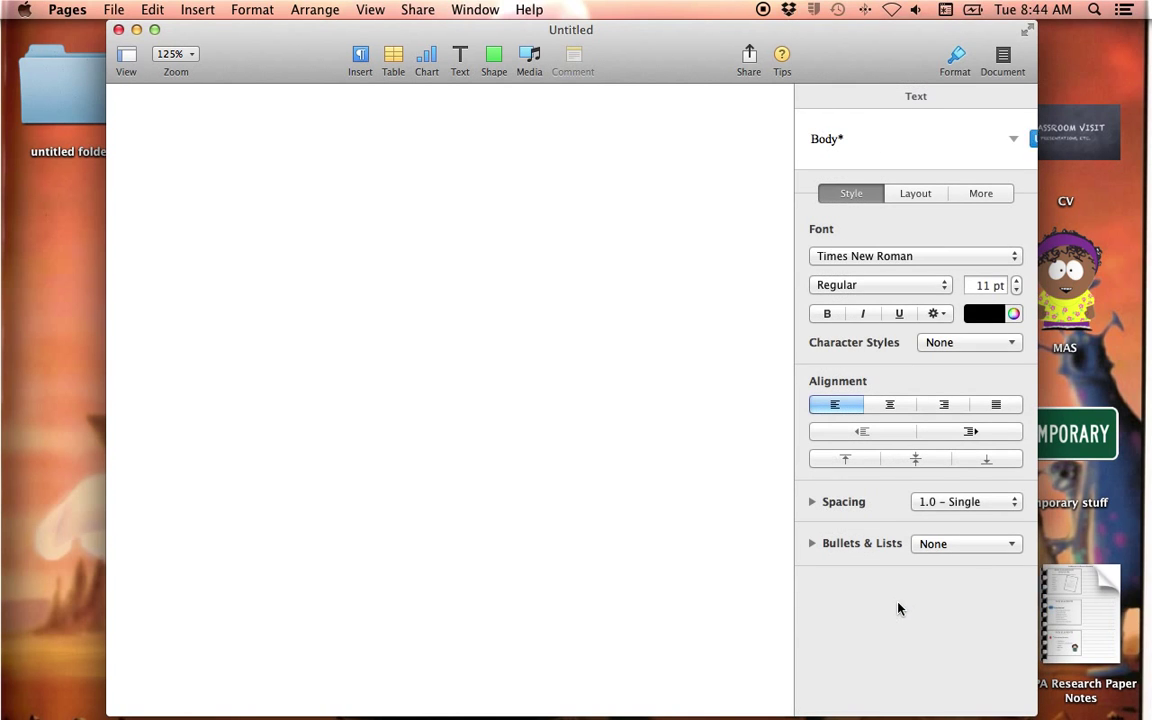
left_click(1016, 281)
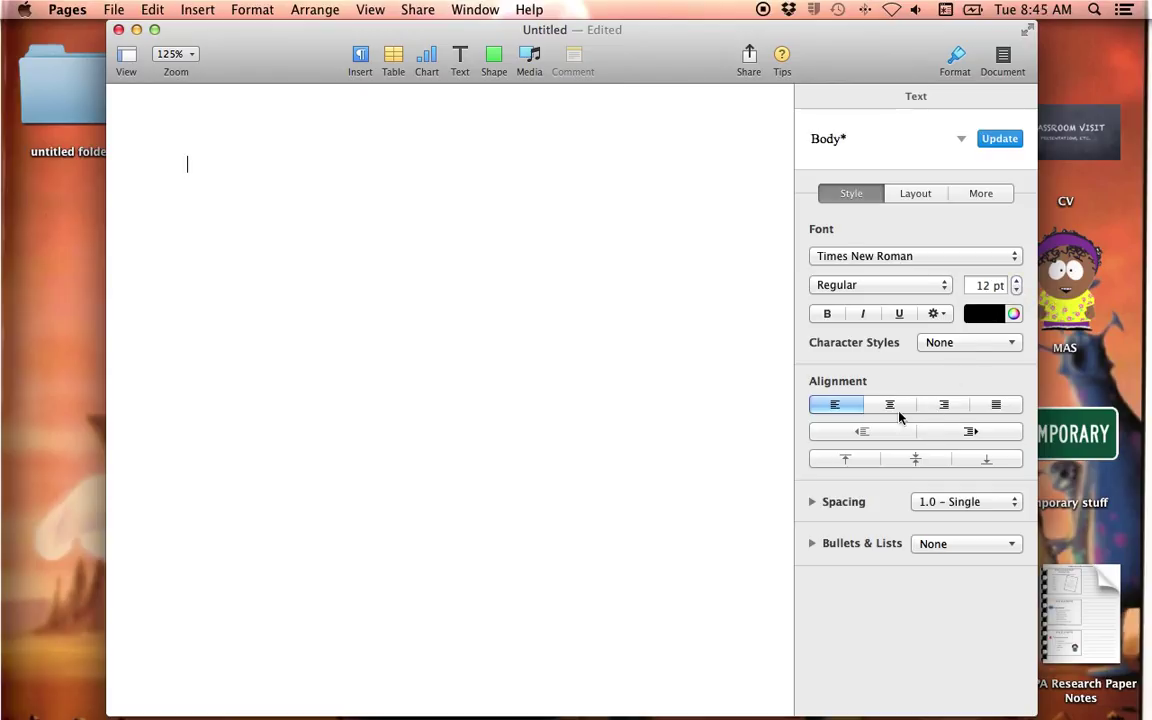
left_click(889, 404)
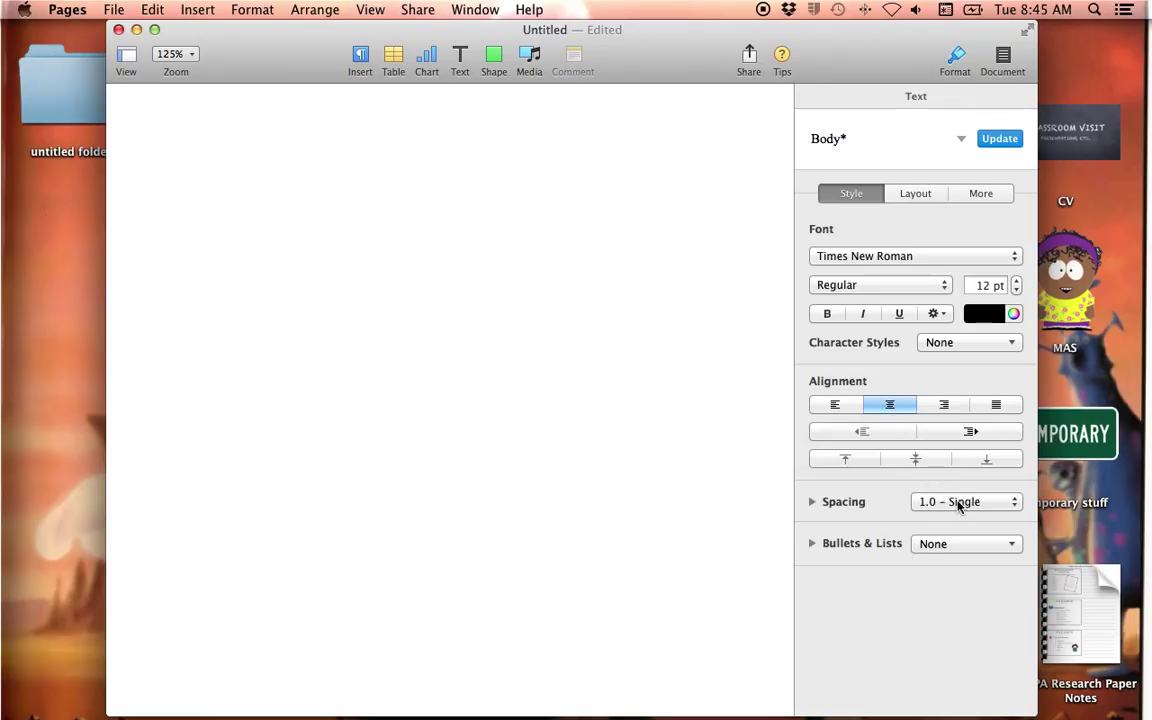
left_click(965, 501)
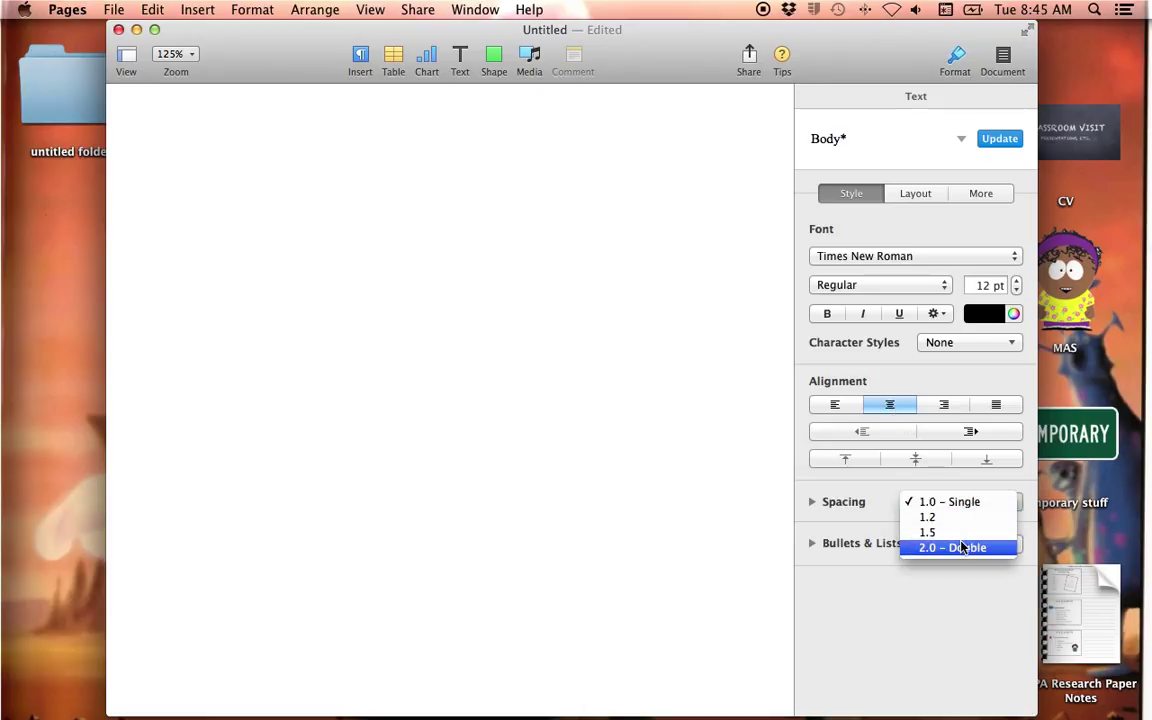
left_click(952, 547)
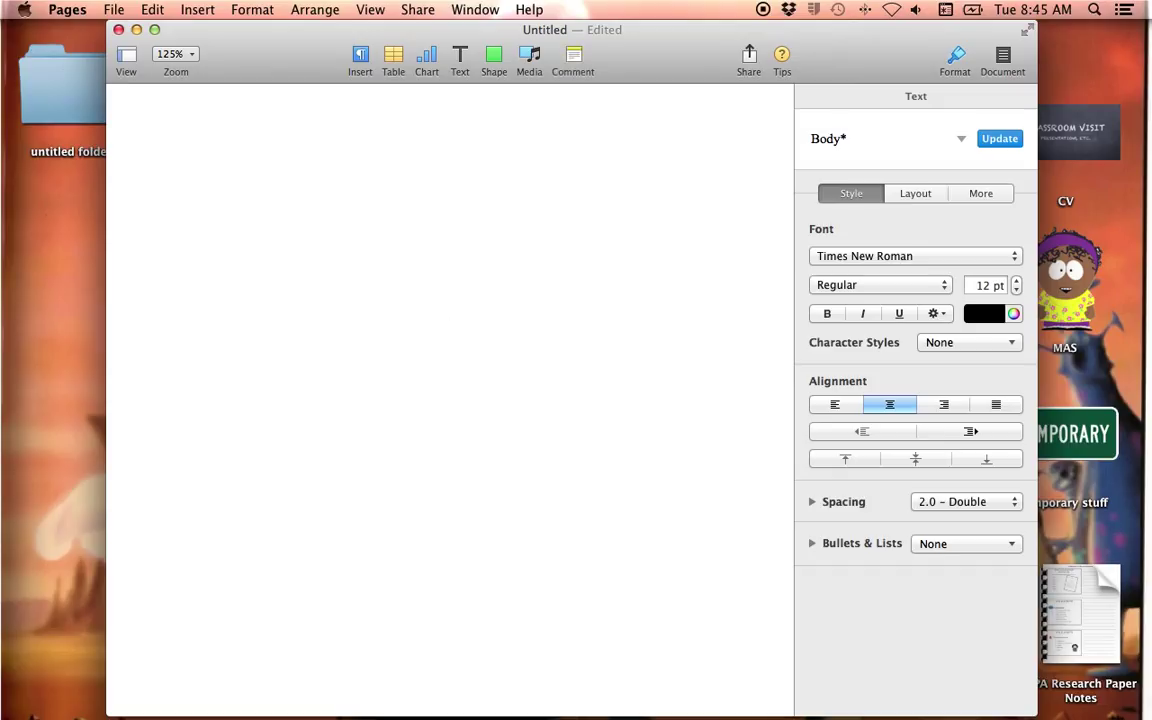
Type the cover lines Title, My Name, Course, Professor and Date on separate lines
type("Title")
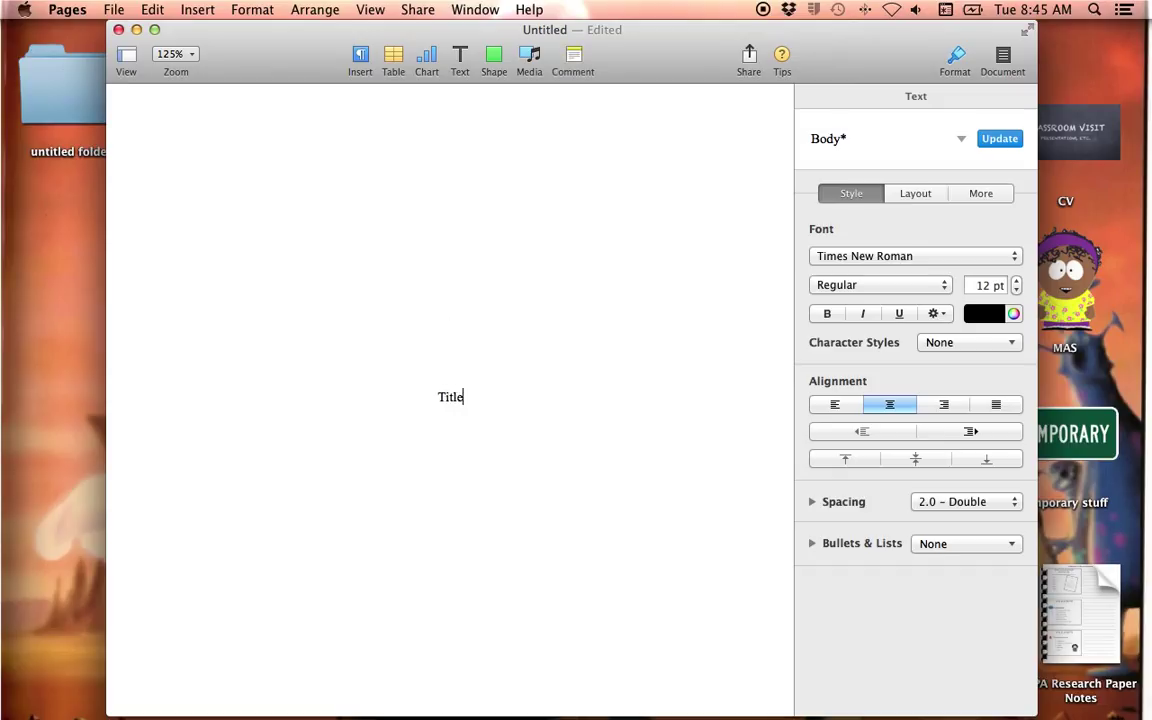
key("Return")
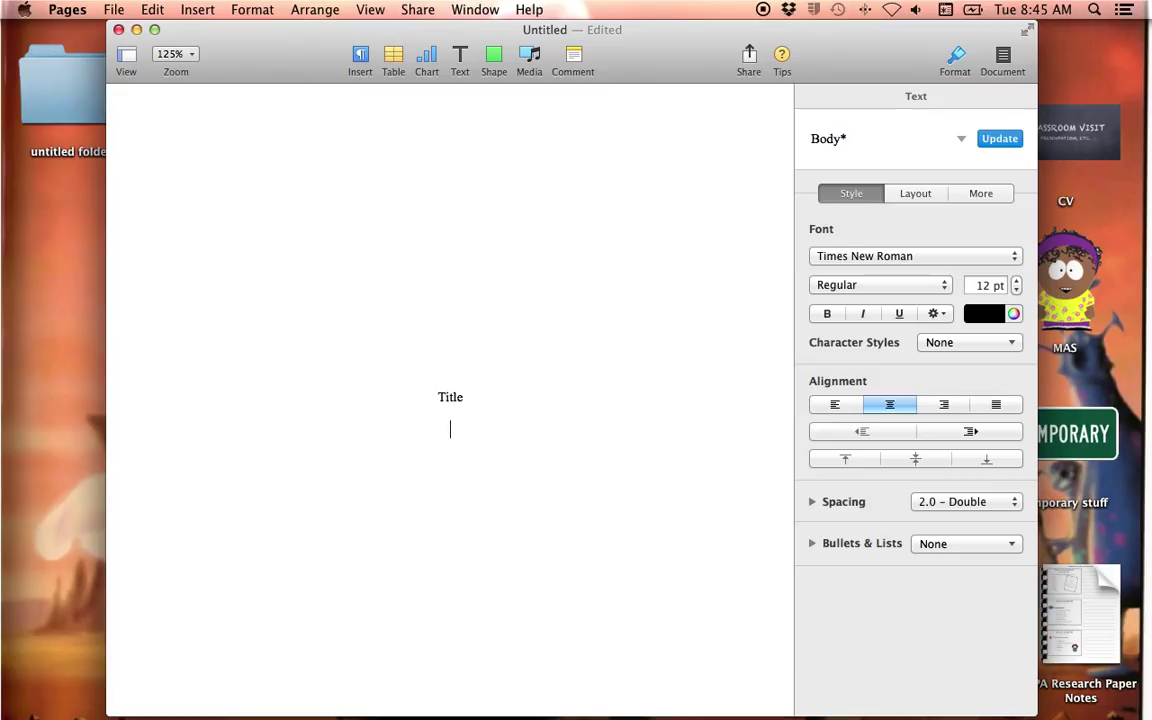
type("My Nam")
type("Cours")
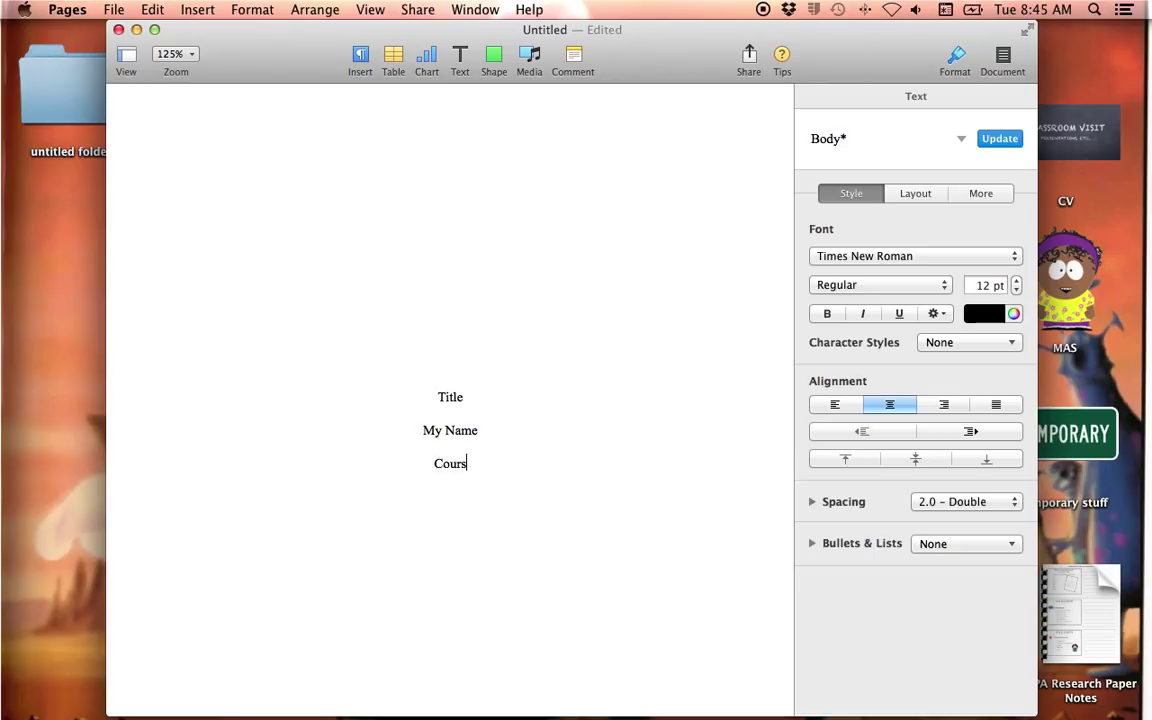
type("e")
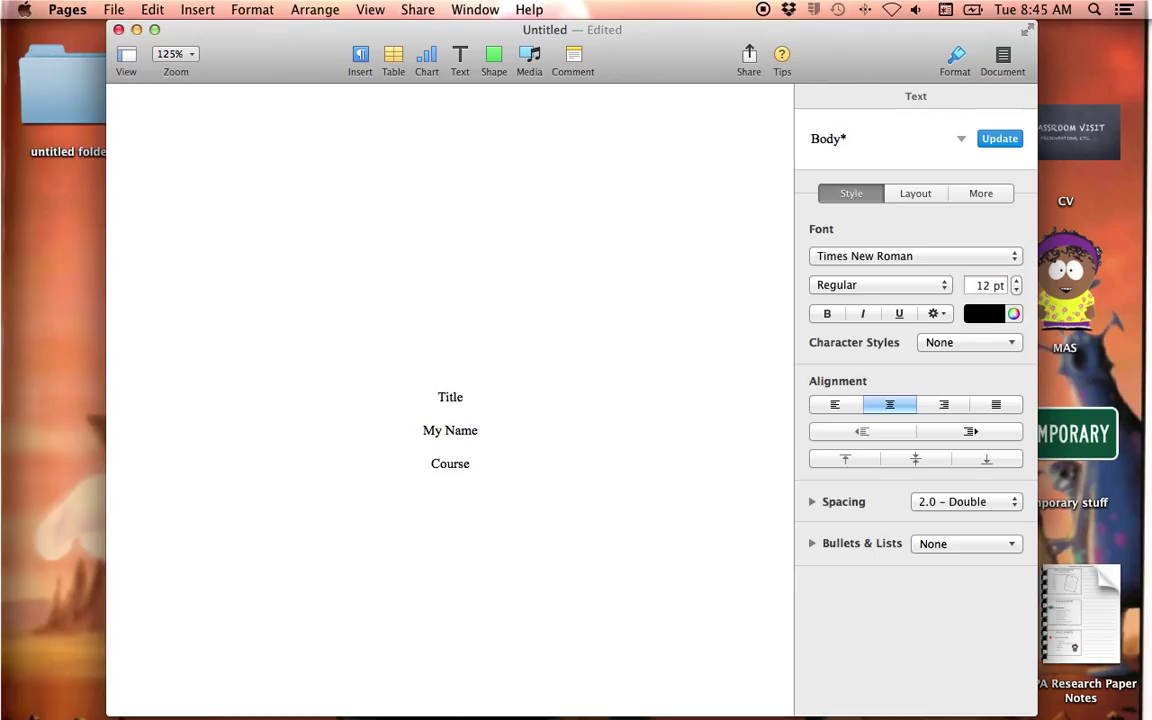
type("Professor")
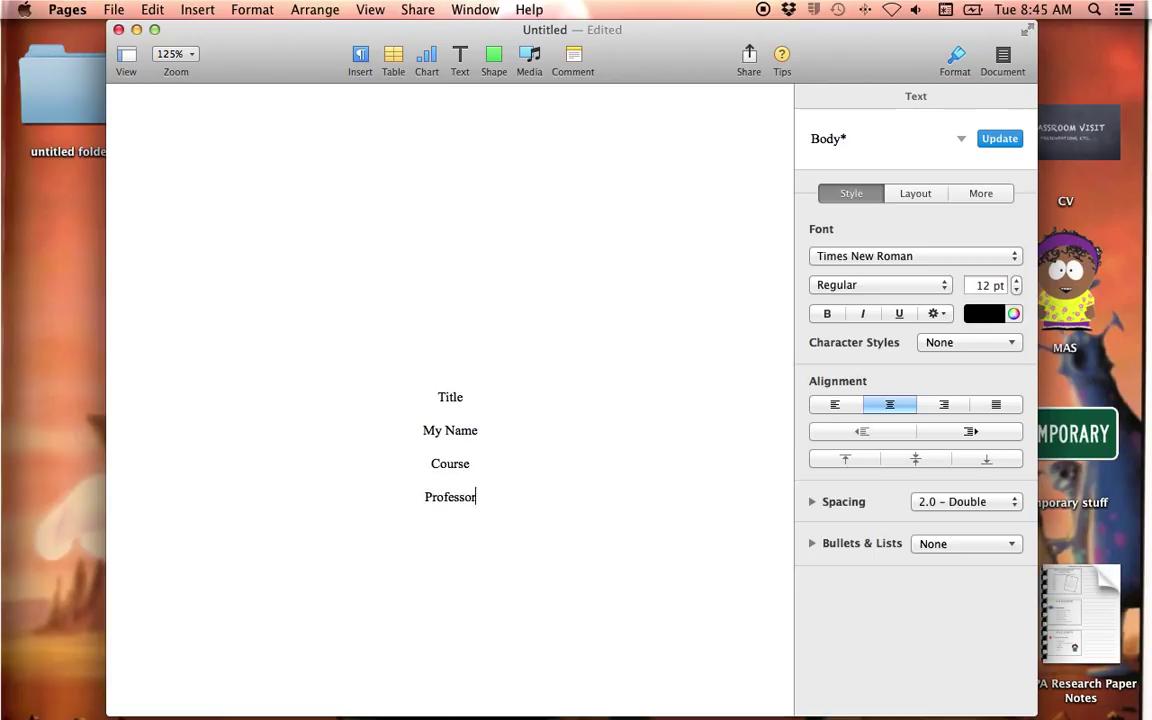
type("Date")
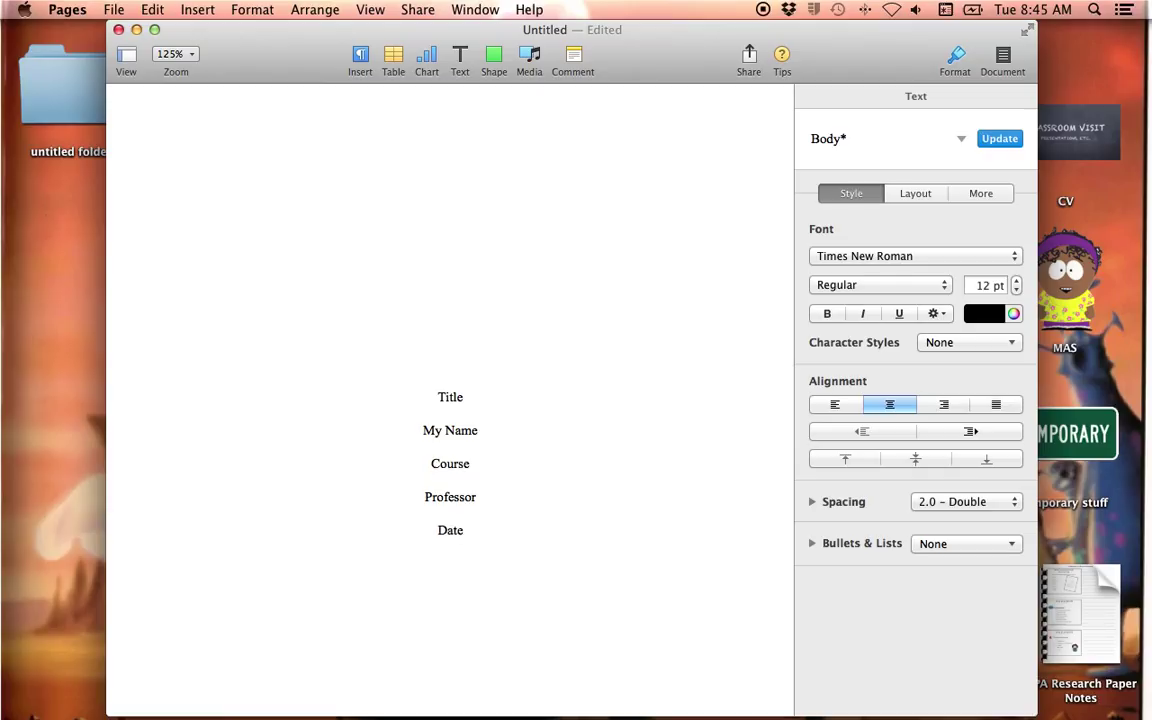
mouse_move(889, 240)
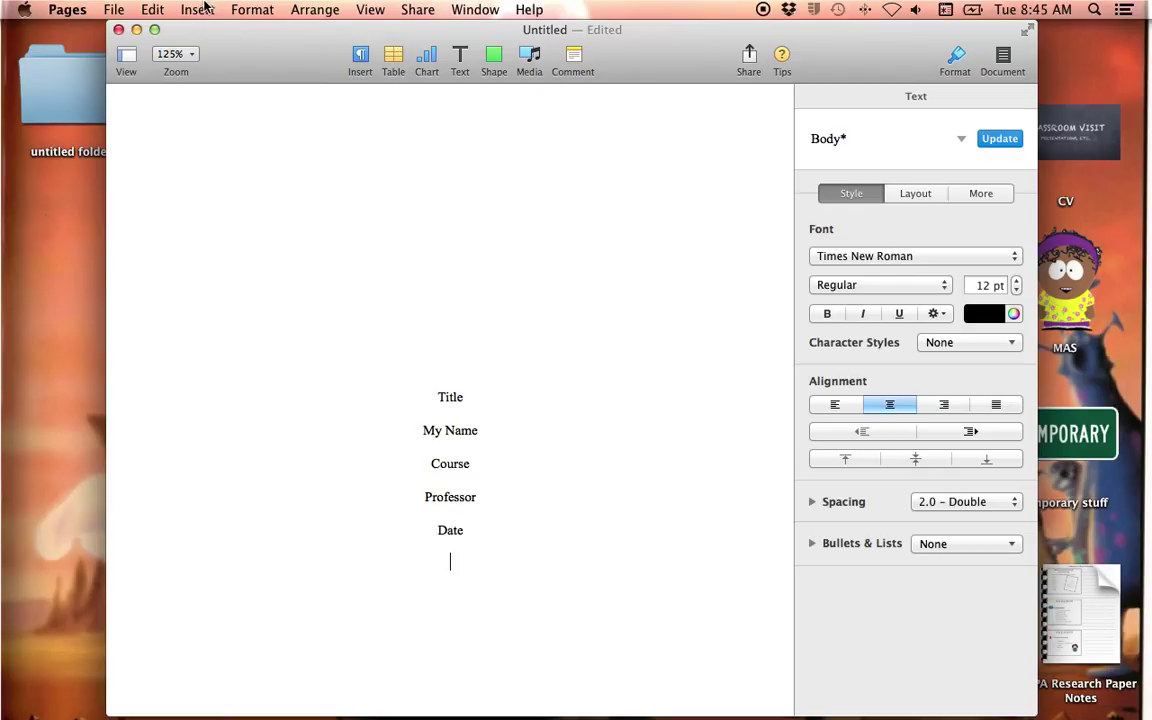
Insert a new page after the cover page and left-align its text
left_click(197, 9)
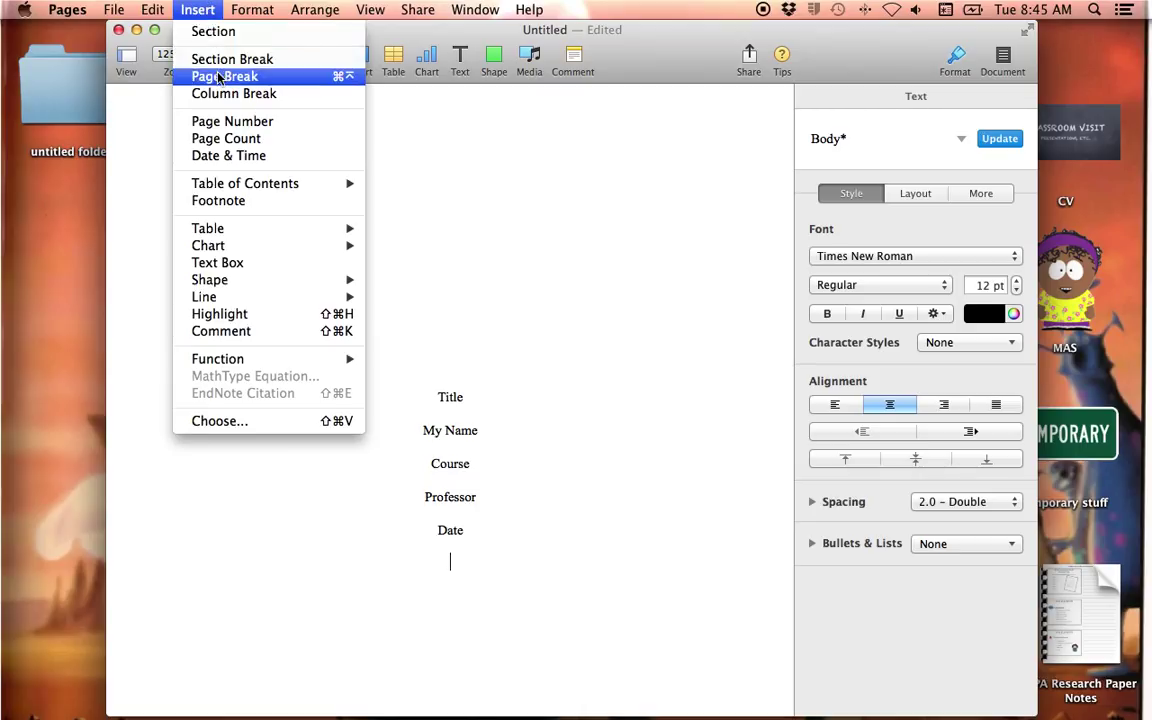
left_click(225, 76)
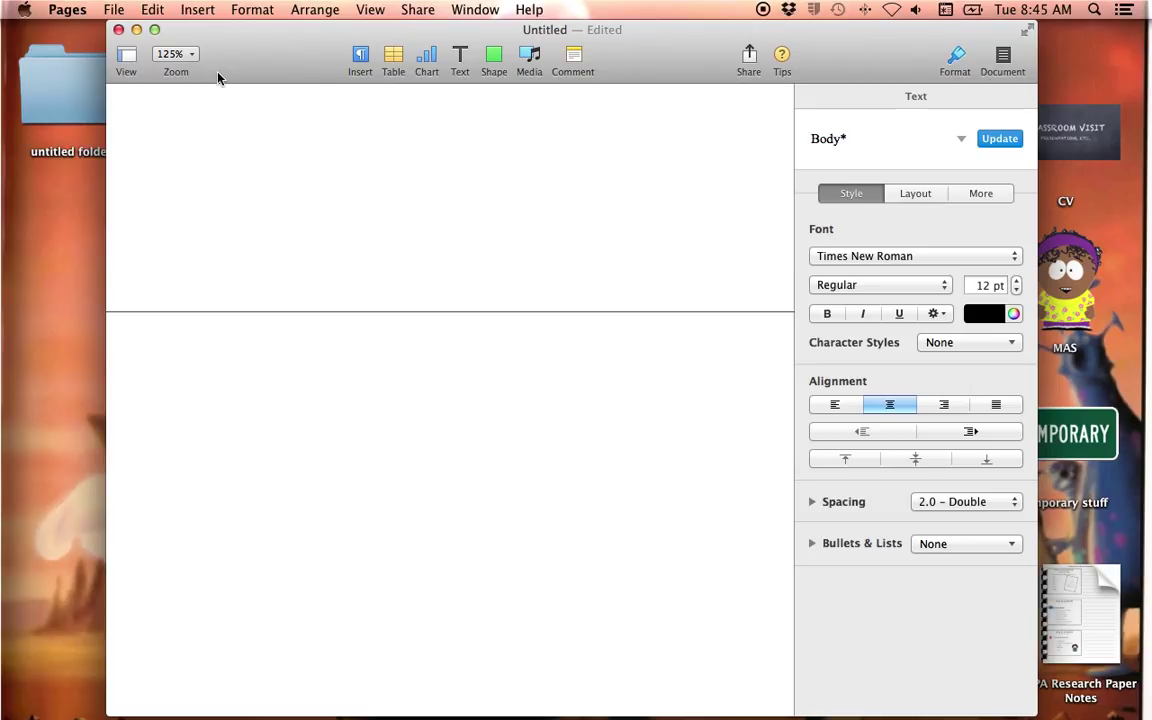
left_click(449, 400)
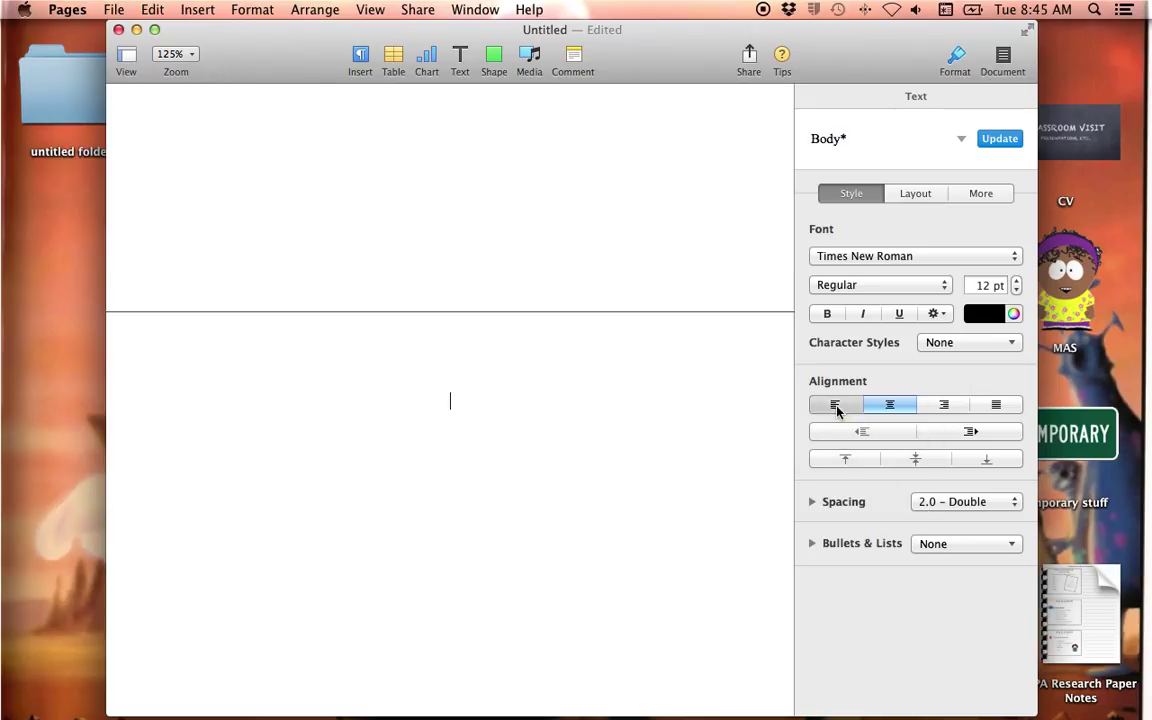
left_click(835, 404)
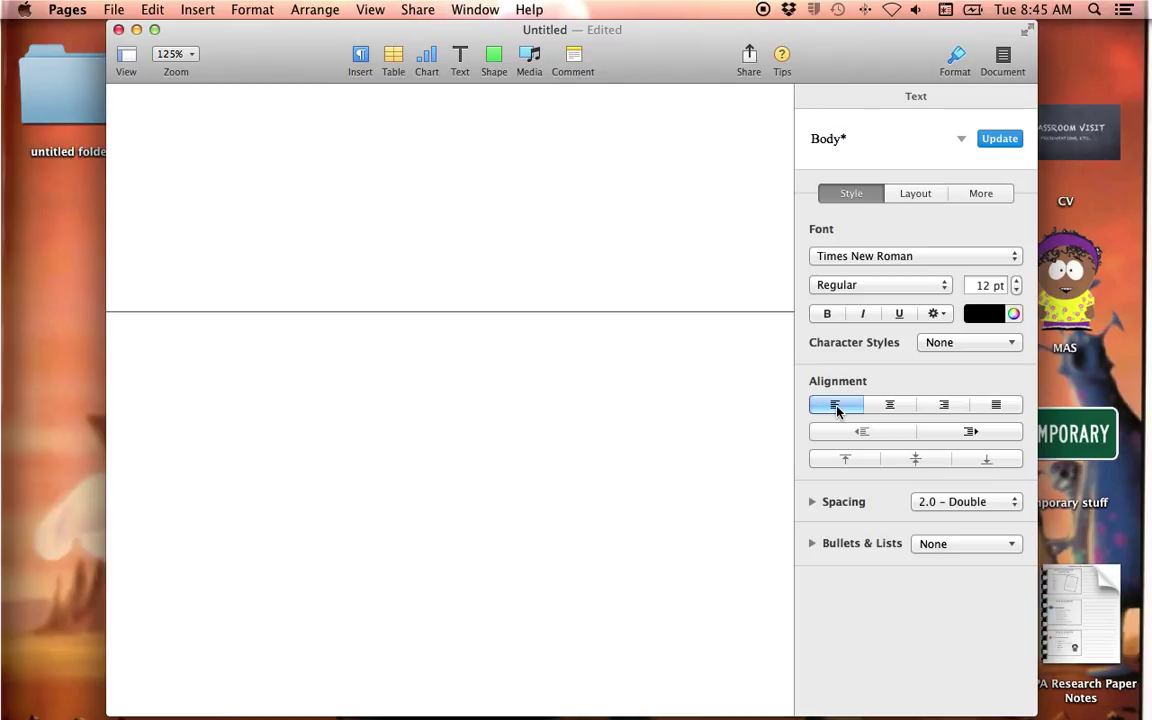
Review the cover page and body pages, then enter the header's left section
left_click(186, 400)
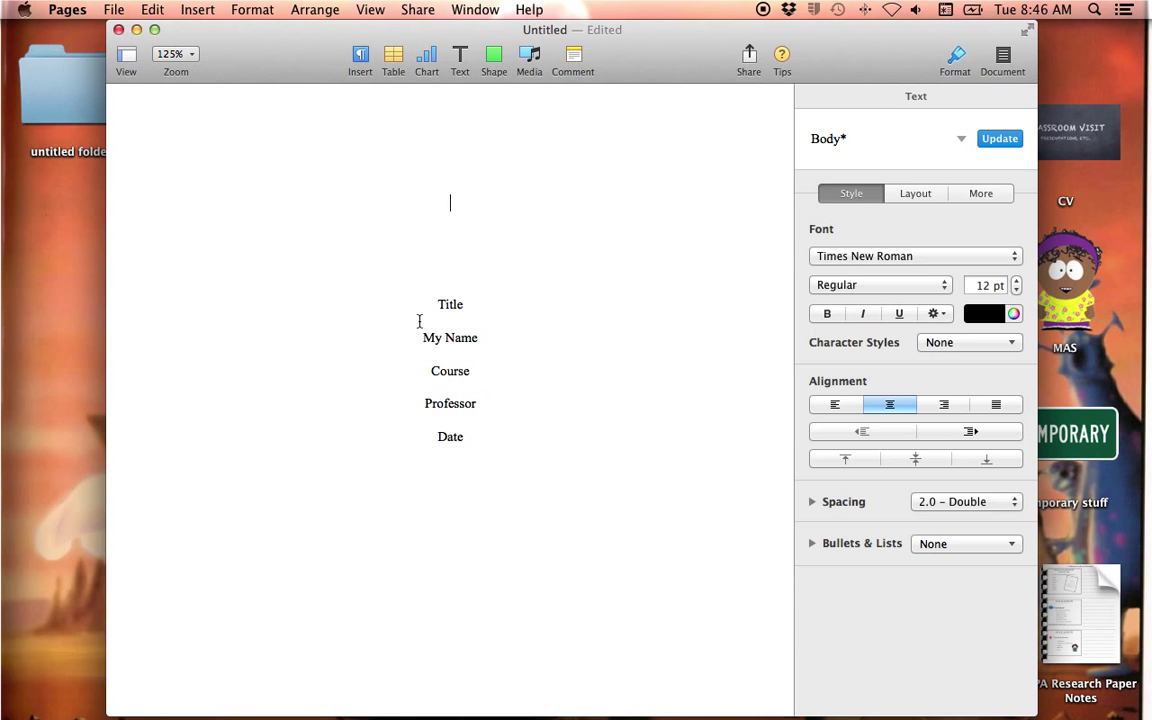
scroll("down", 3)
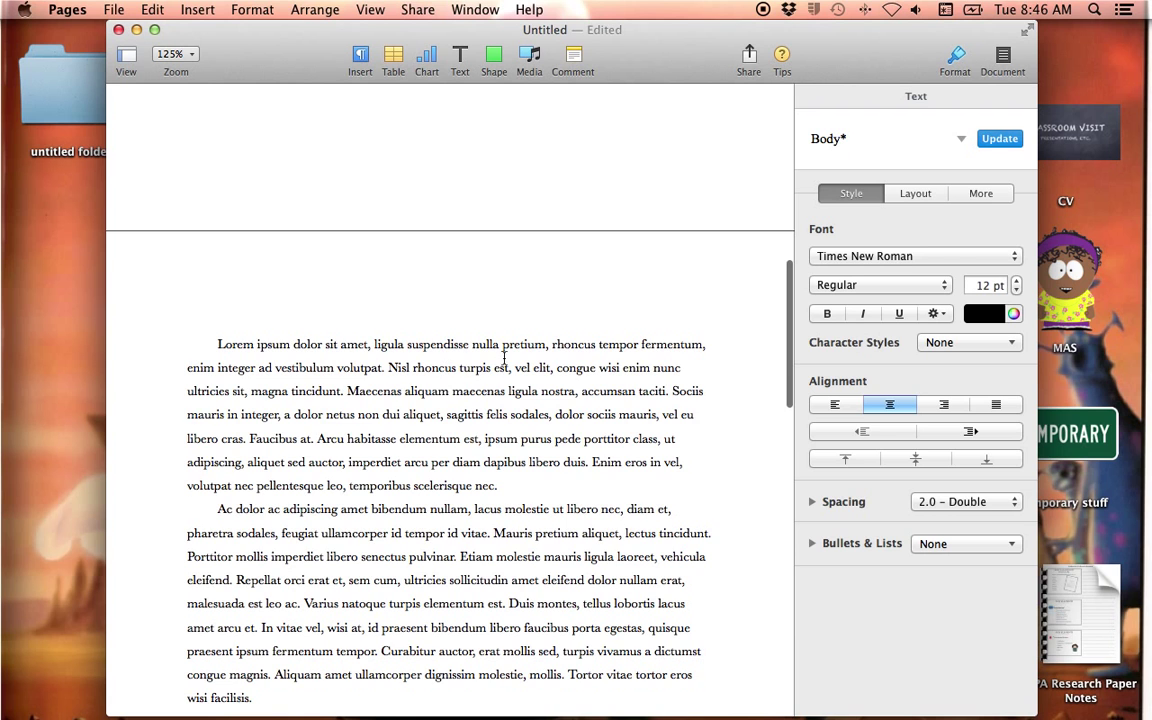
scroll("up", 3)
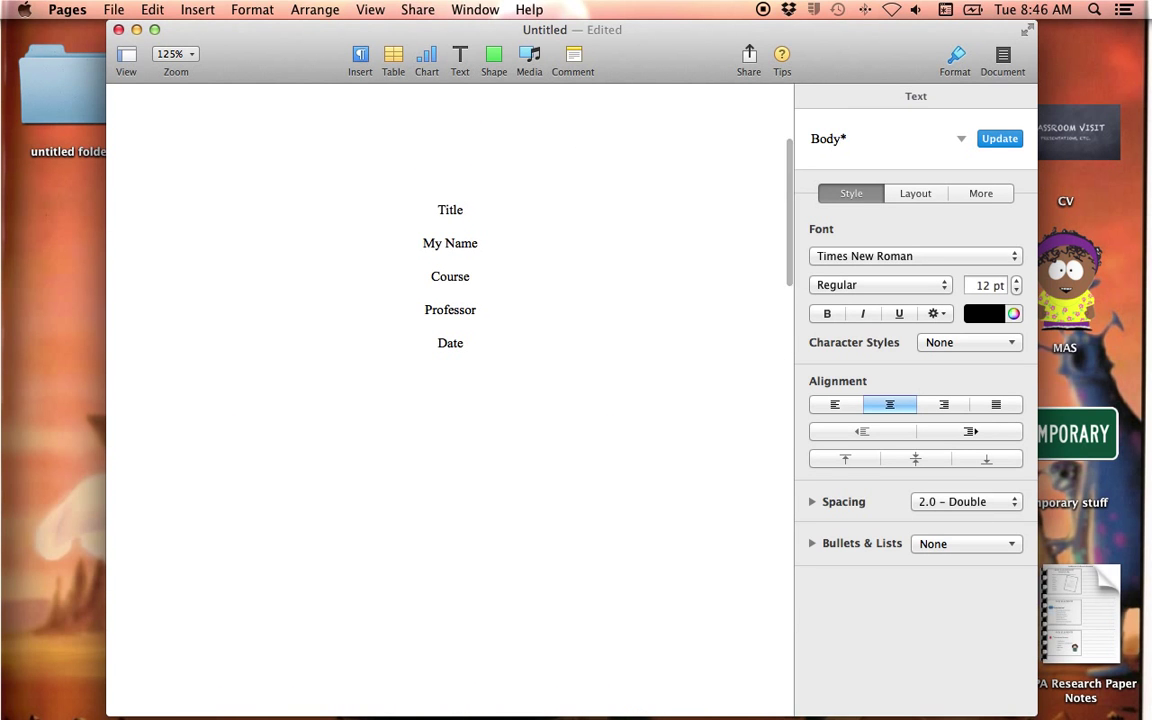
scroll("down", 3)
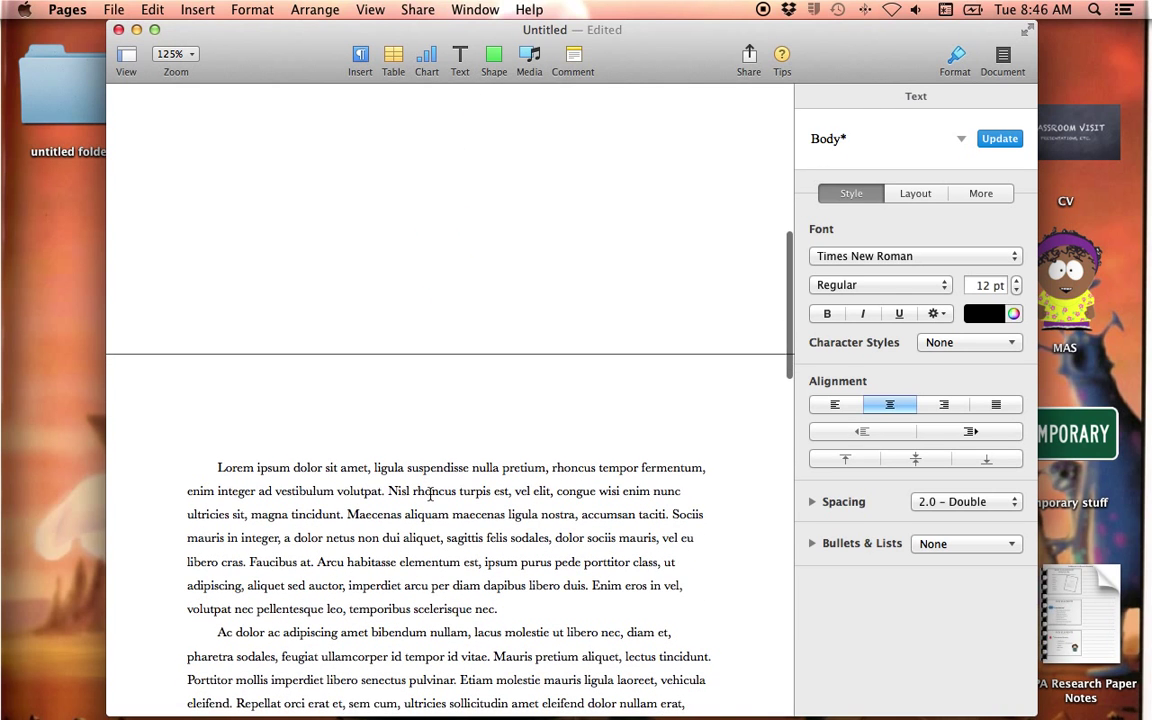
scroll("up", 3)
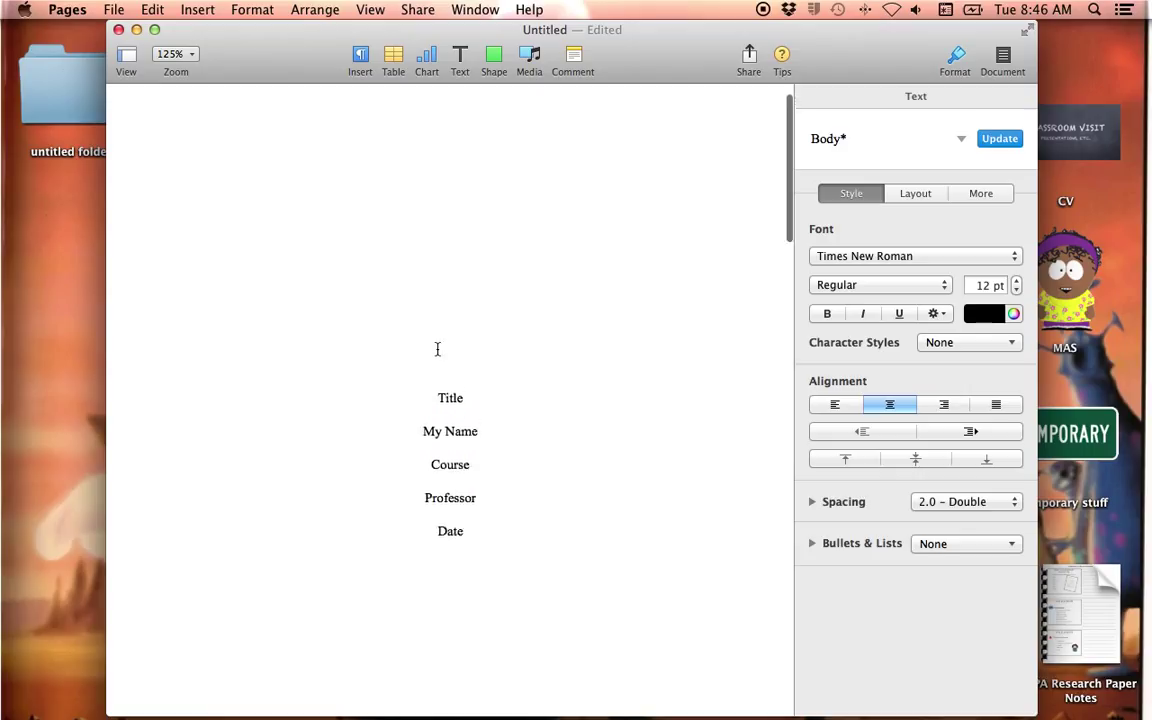
left_click(393, 58)
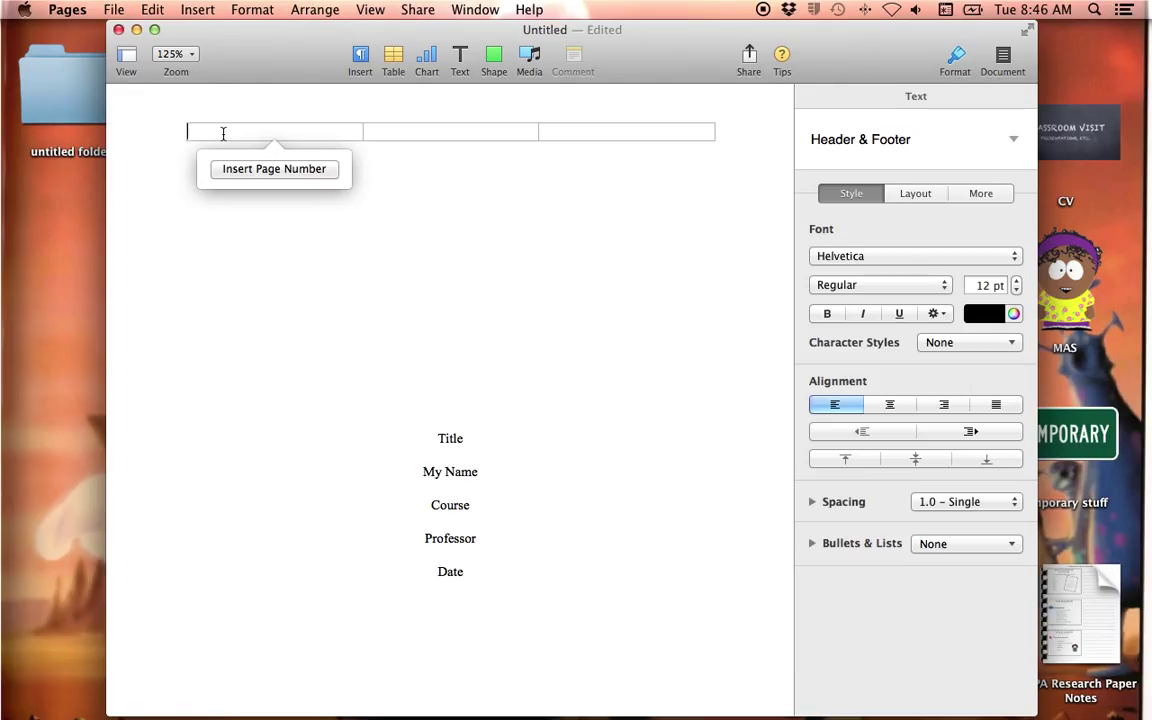
mouse_move(811, 255)
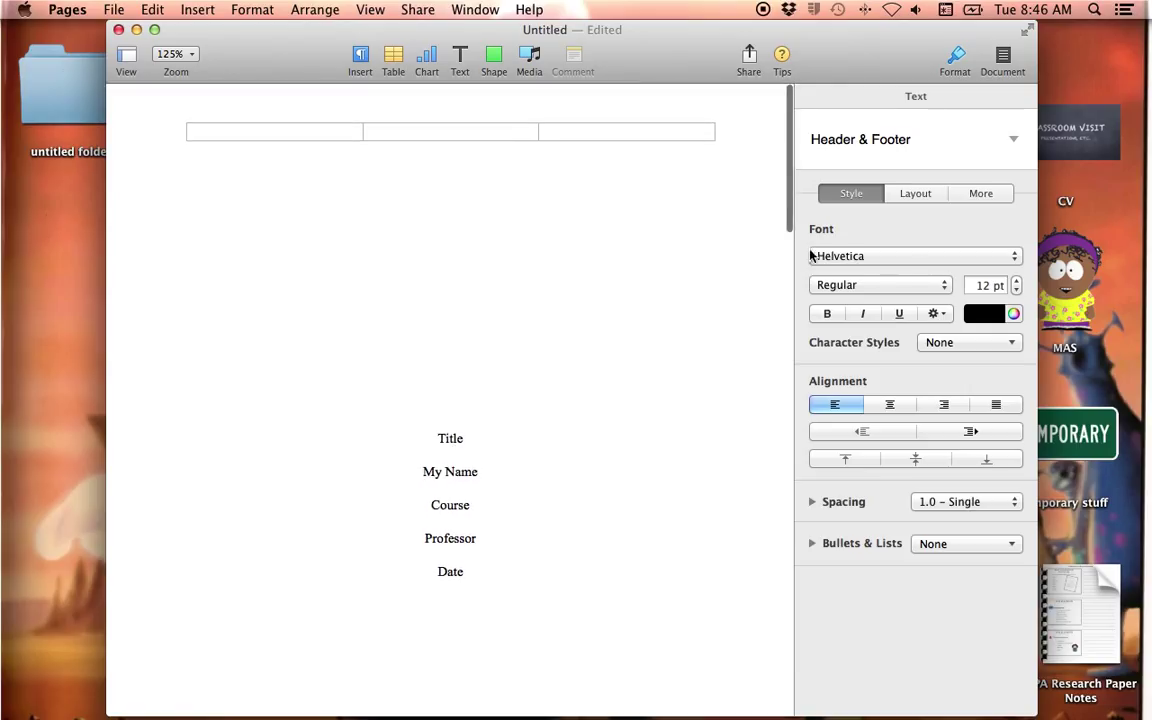
Set the header's left section font to Times New Roman
left_click(910, 256)
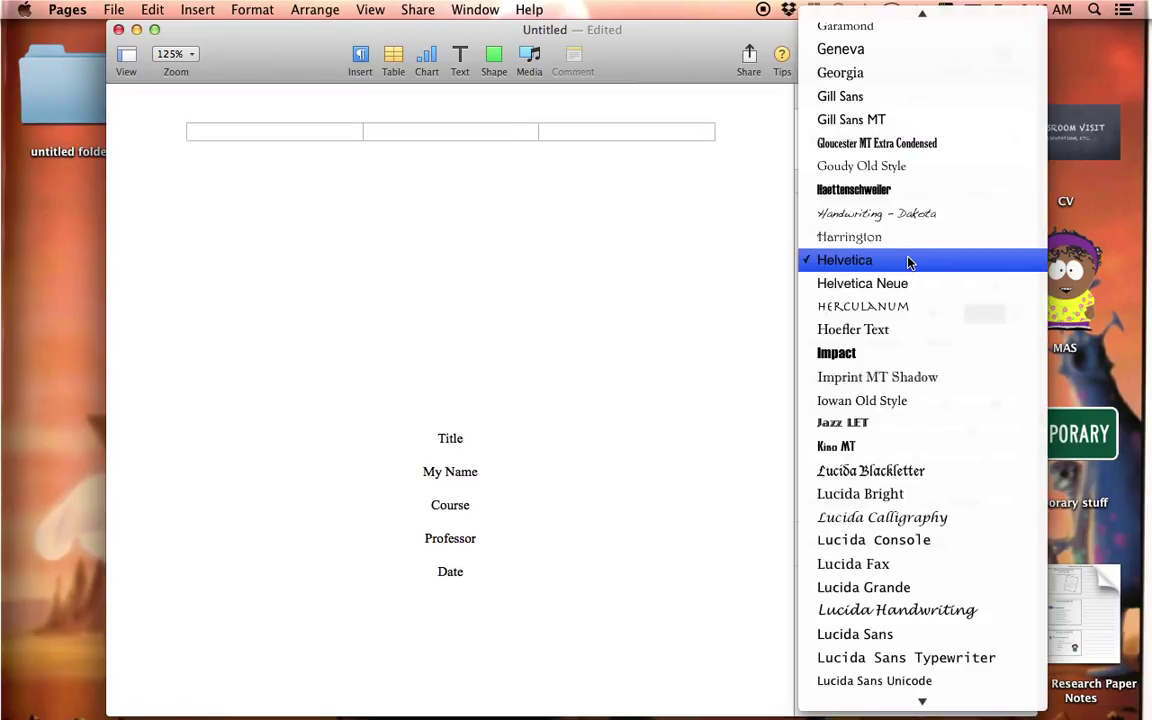
scroll("down", 3)
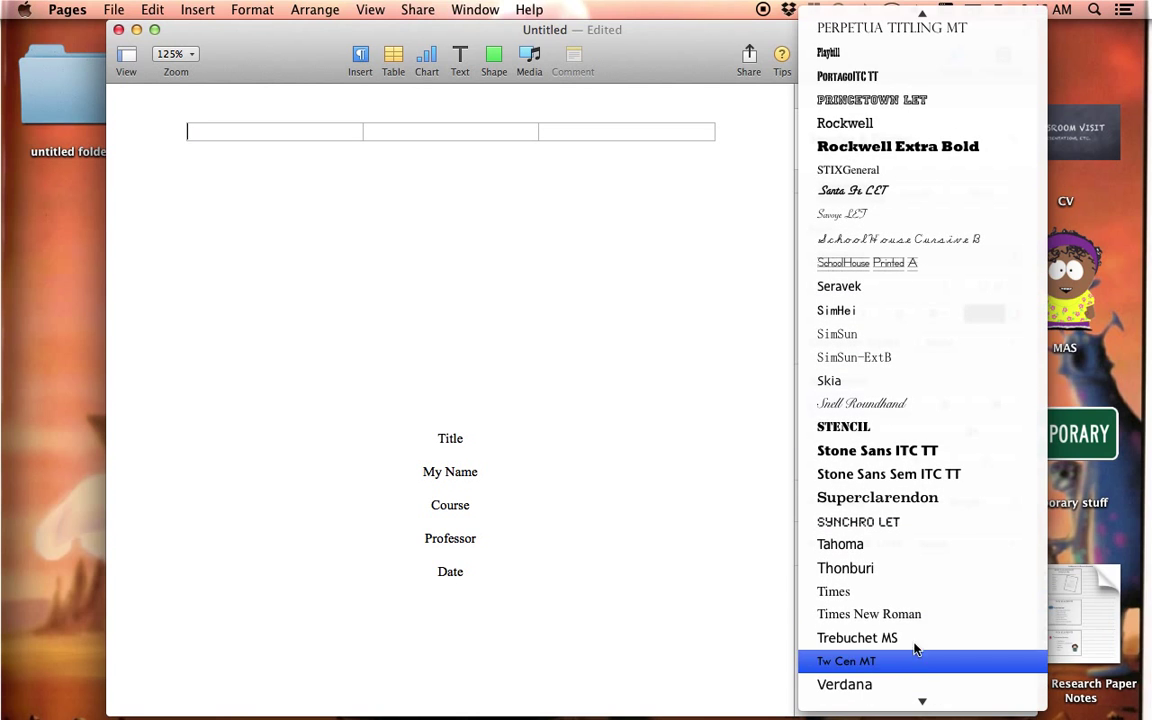
left_click(869, 614)
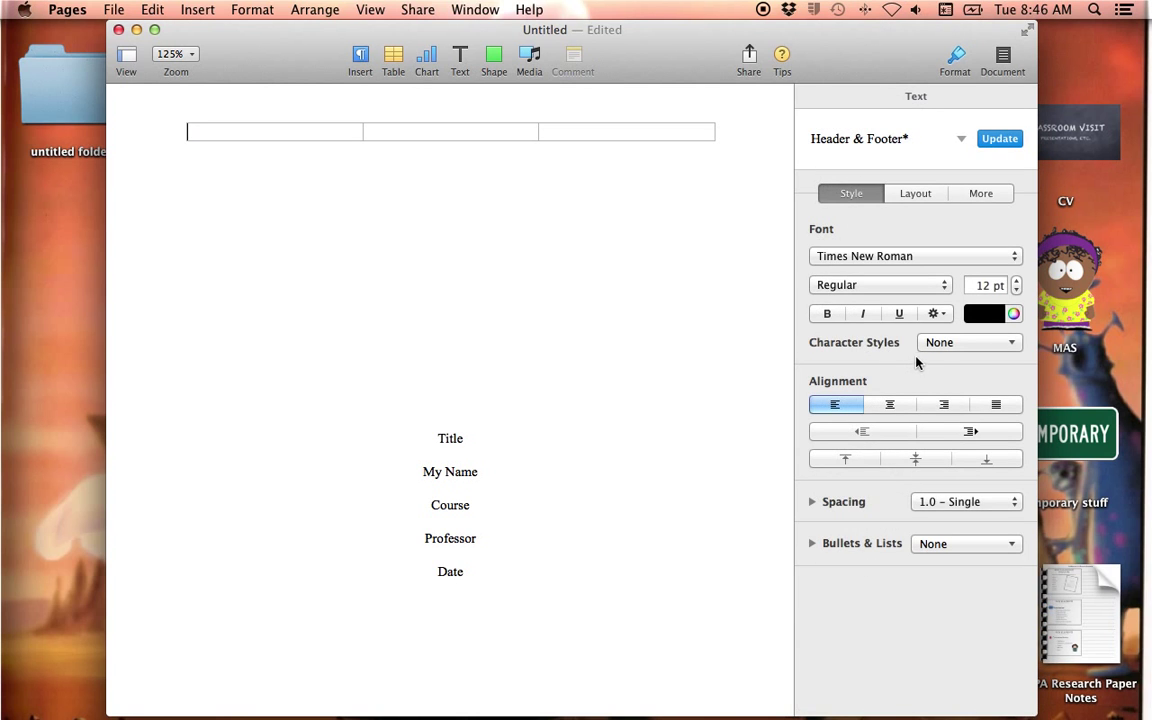
mouse_move(690, 336)
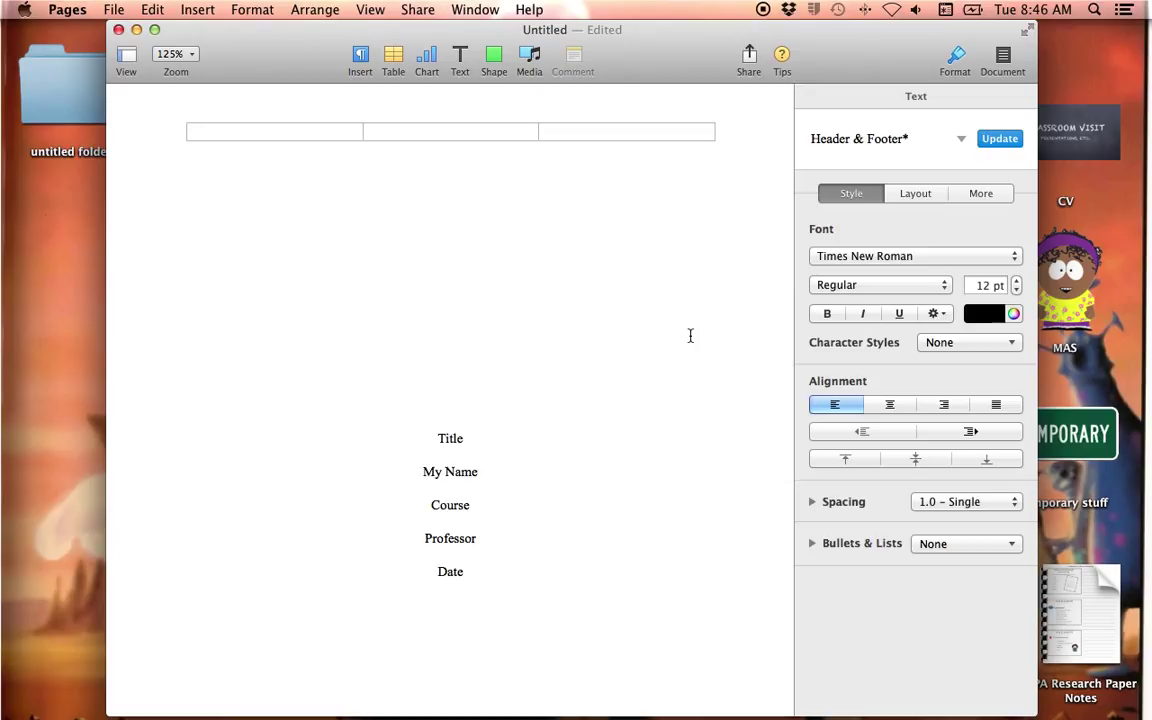
Enter 'Running head: TITLE' in the left header and insert the page number on the right
type("Running")
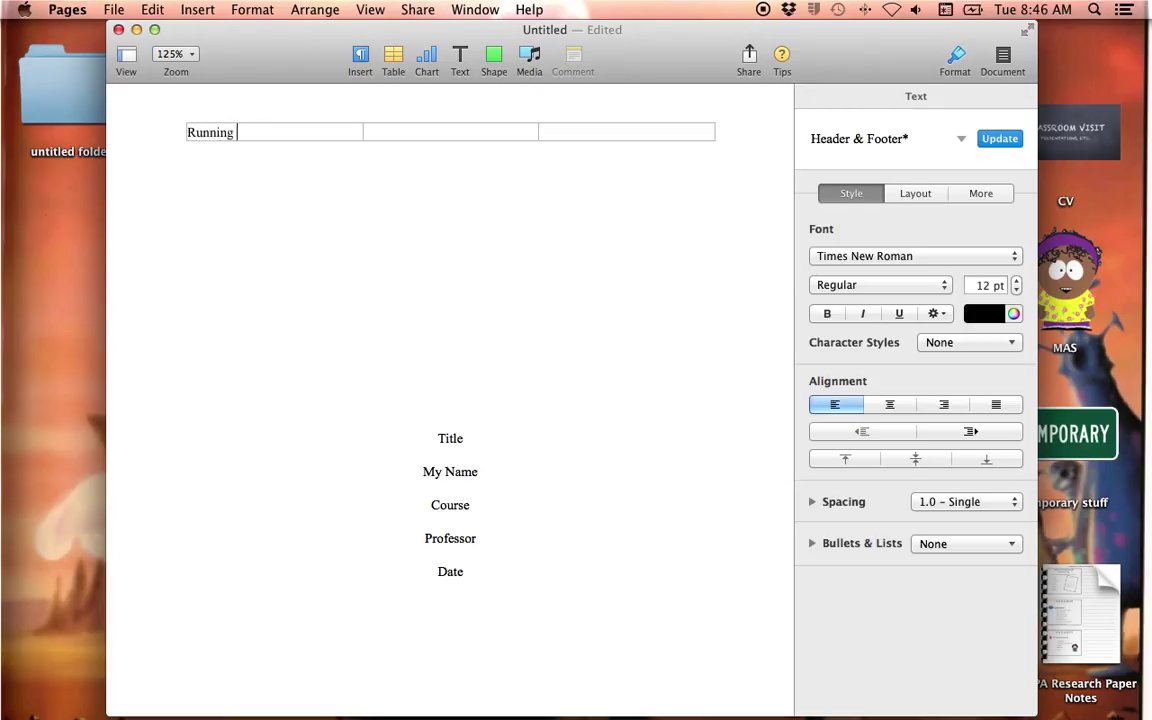
type("head:")
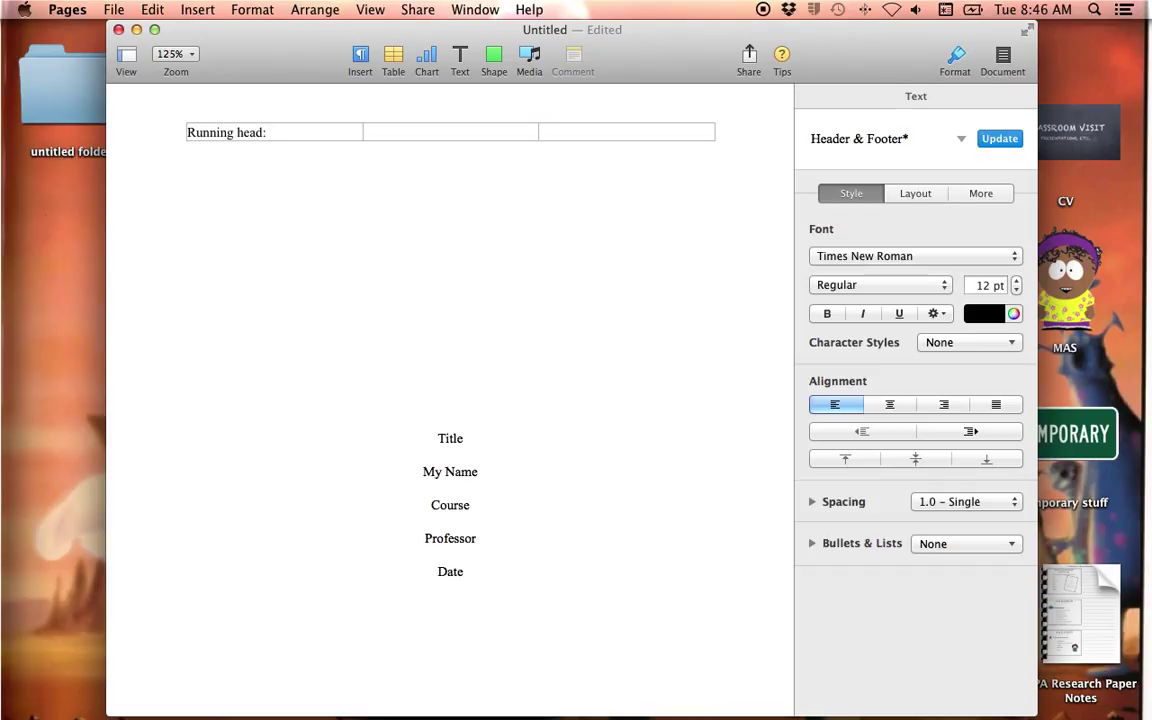
type("TITLE")
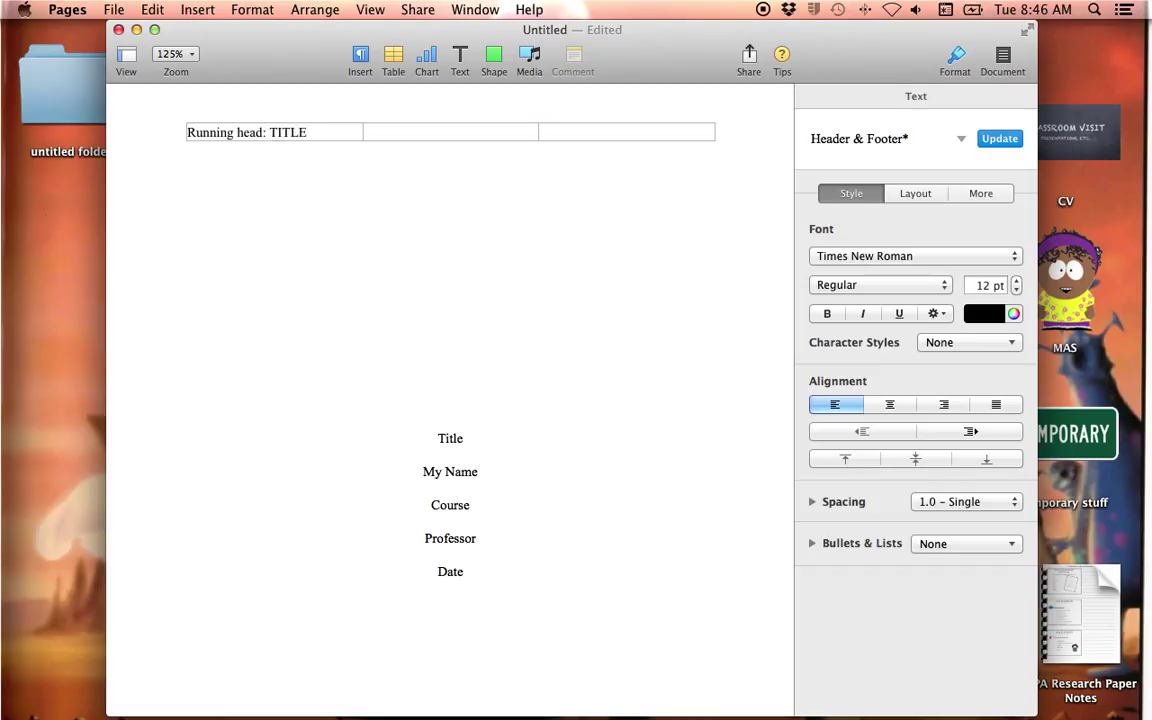
left_click(275, 132)
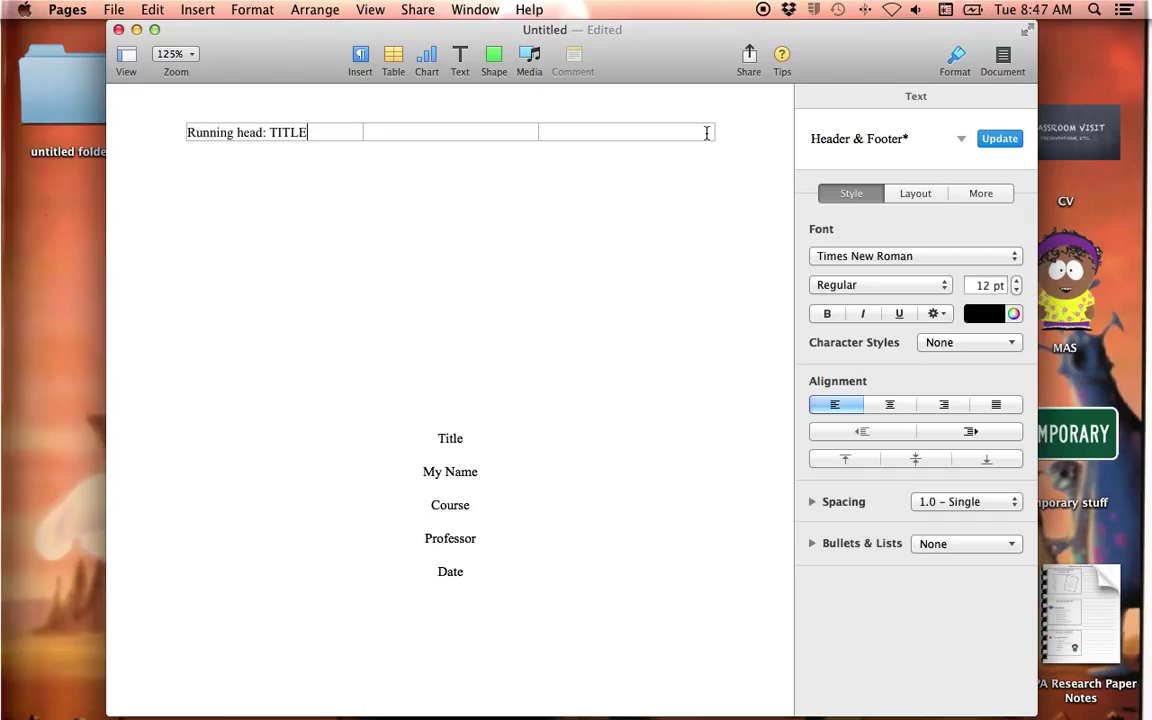
left_click(625, 131)
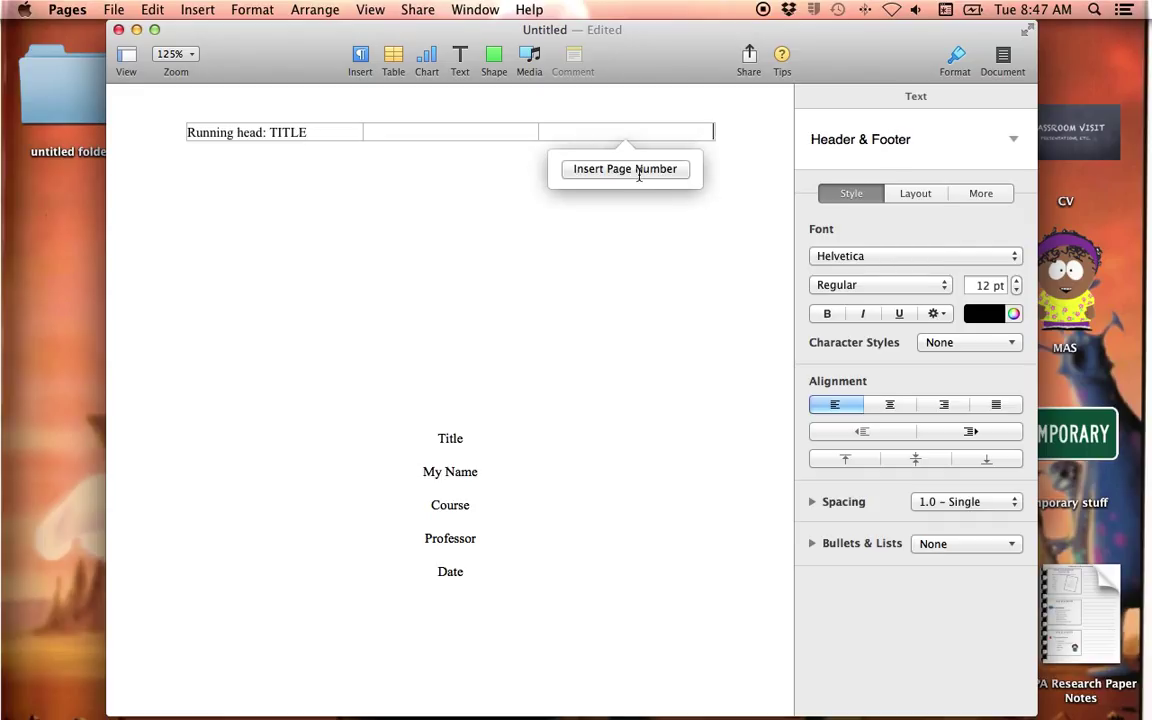
left_click(624, 168)
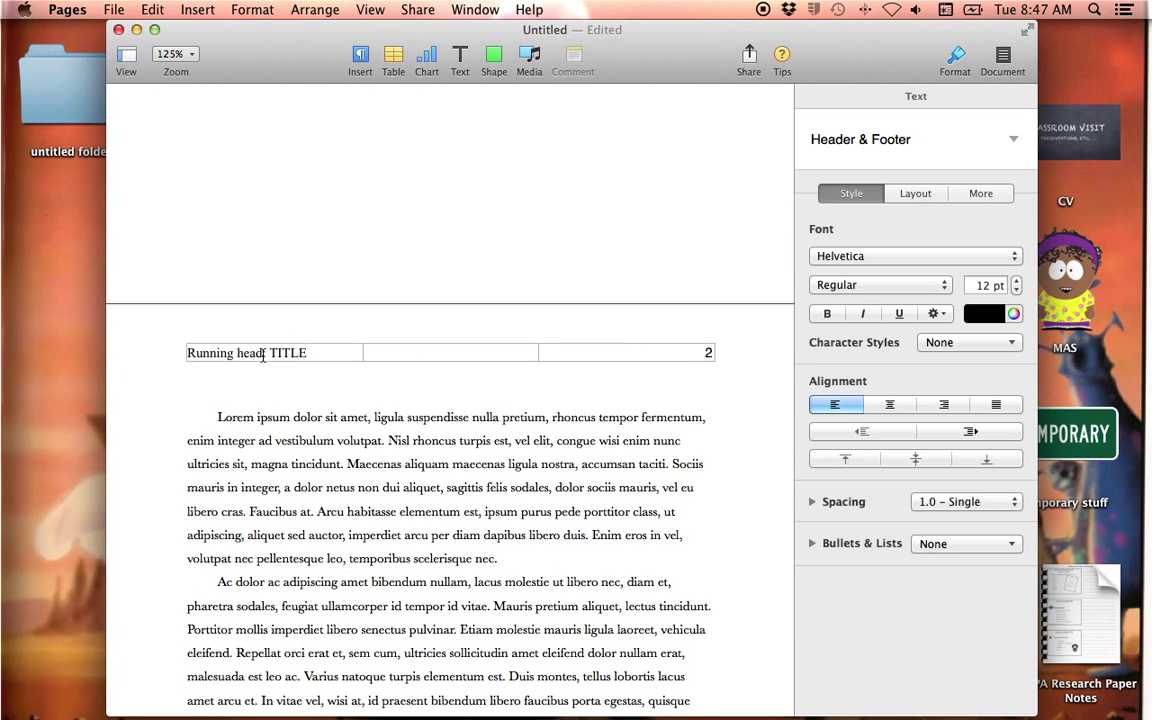
Open the section options for page 2's header
left_click(245, 352)
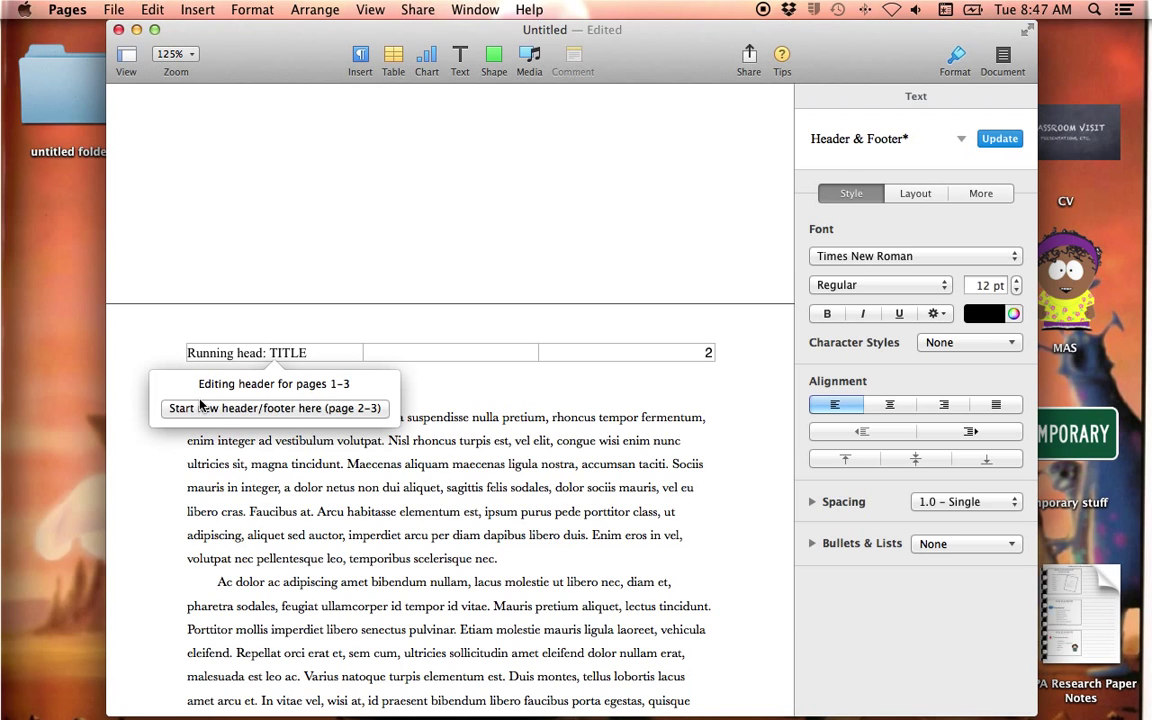
mouse_move(323, 424)
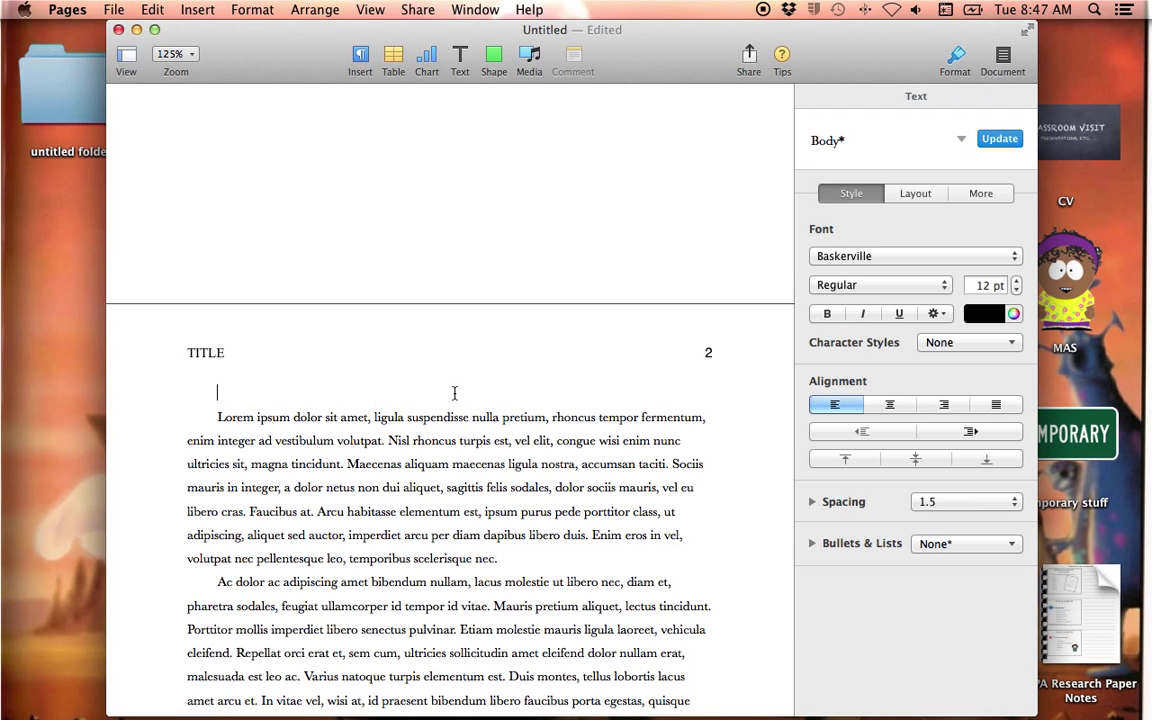
scroll("up", 3)
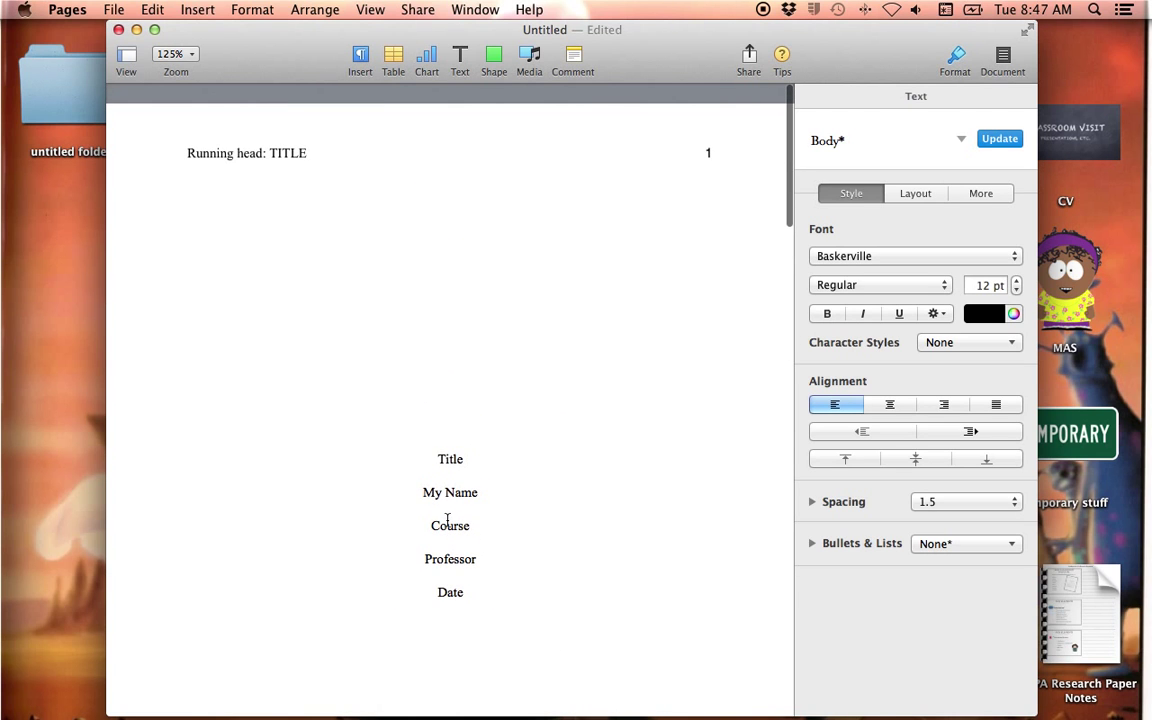
scroll("down", 3)
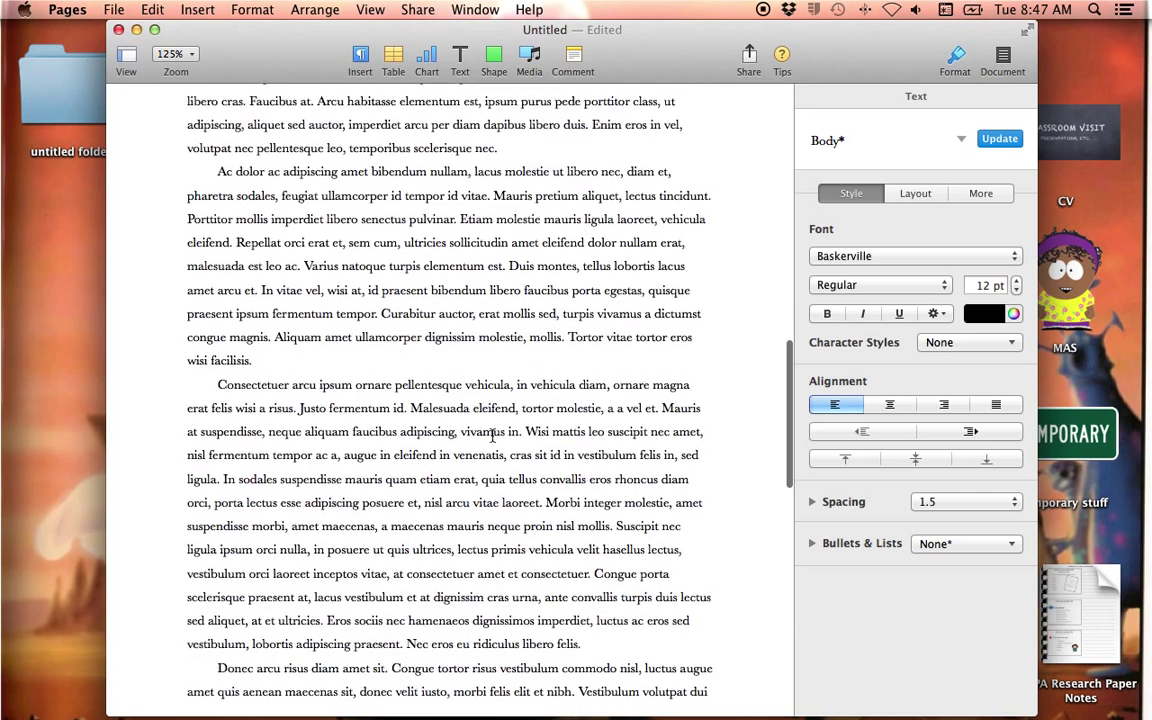
scroll("down", 3)
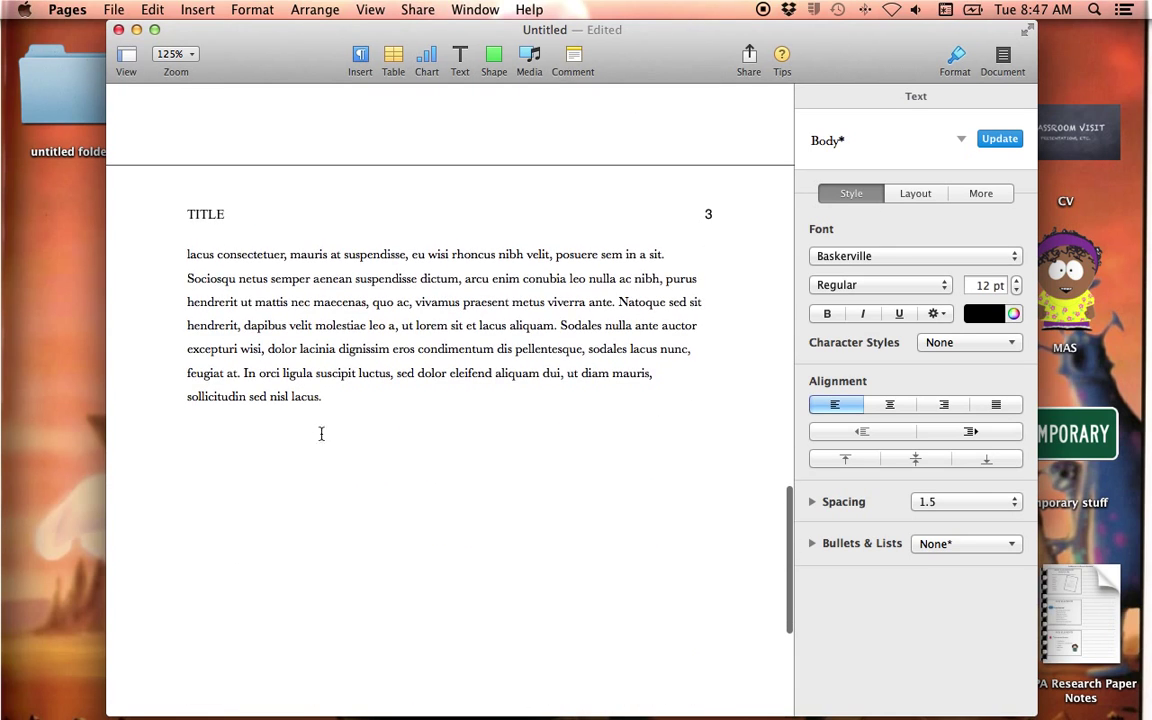
left_click(152, 9)
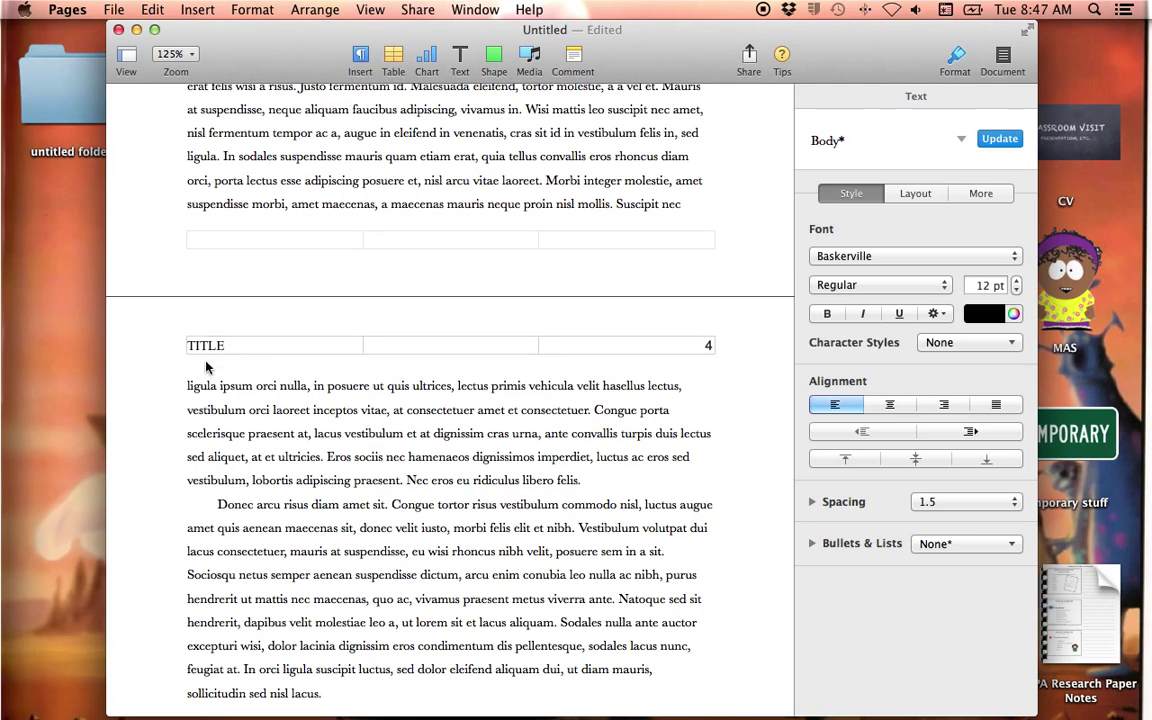
scroll("down", 3)
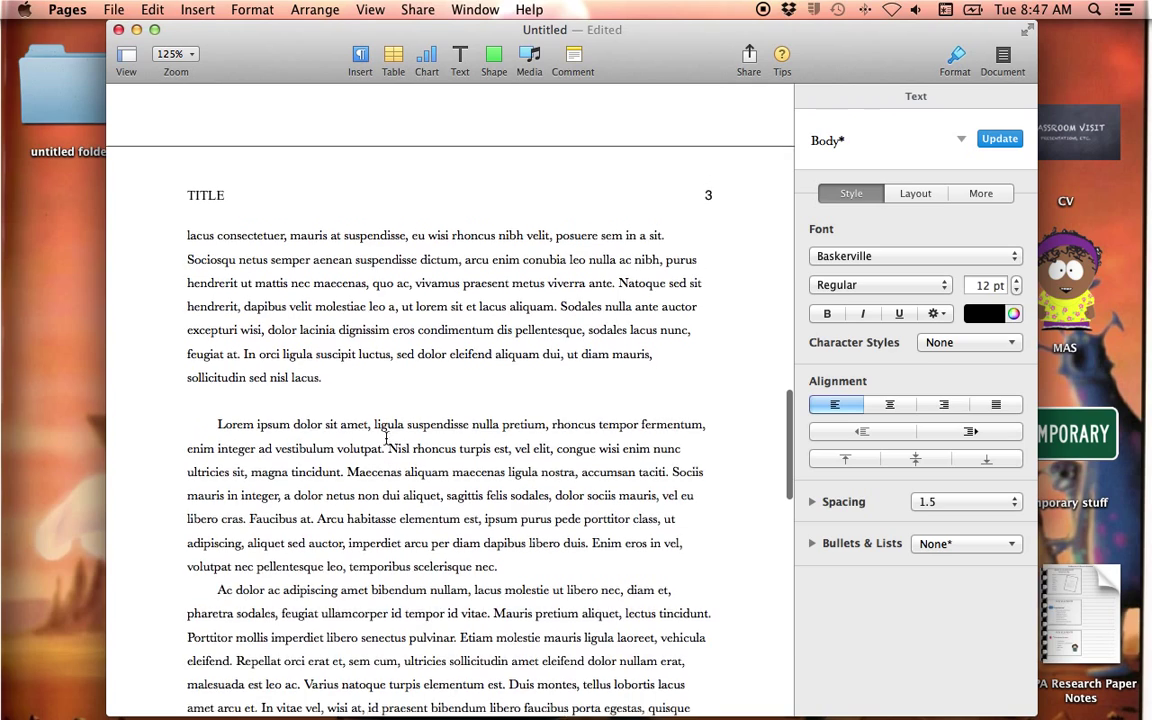
scroll("up", 3)
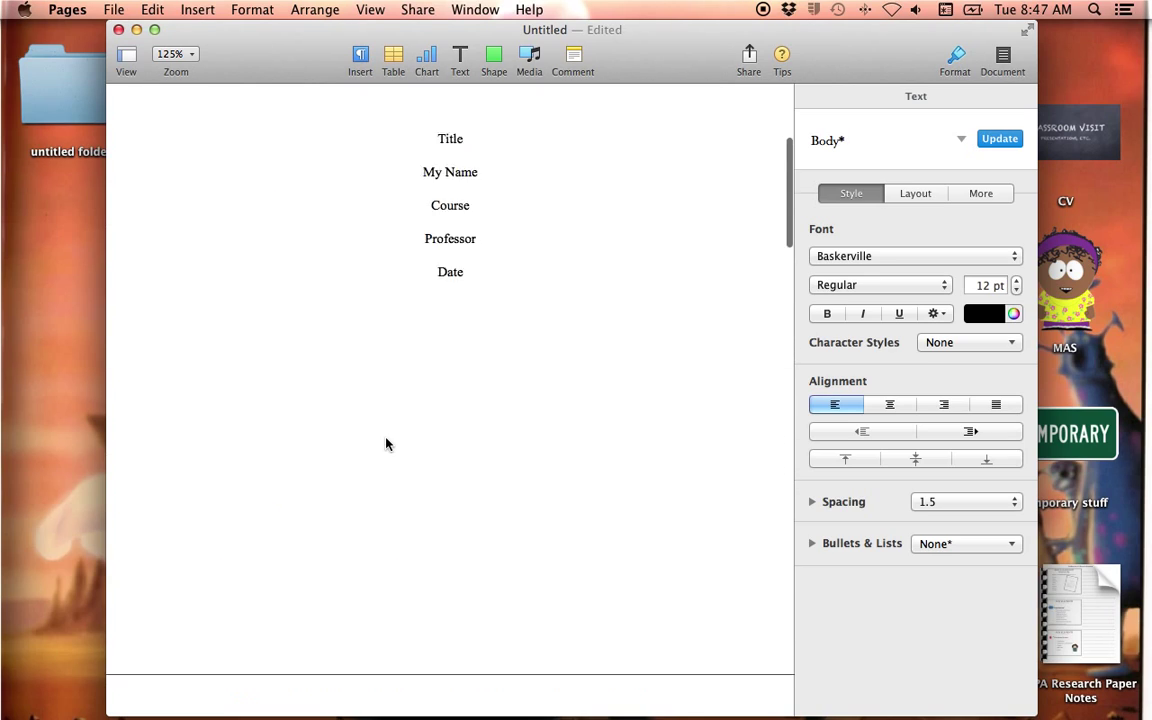